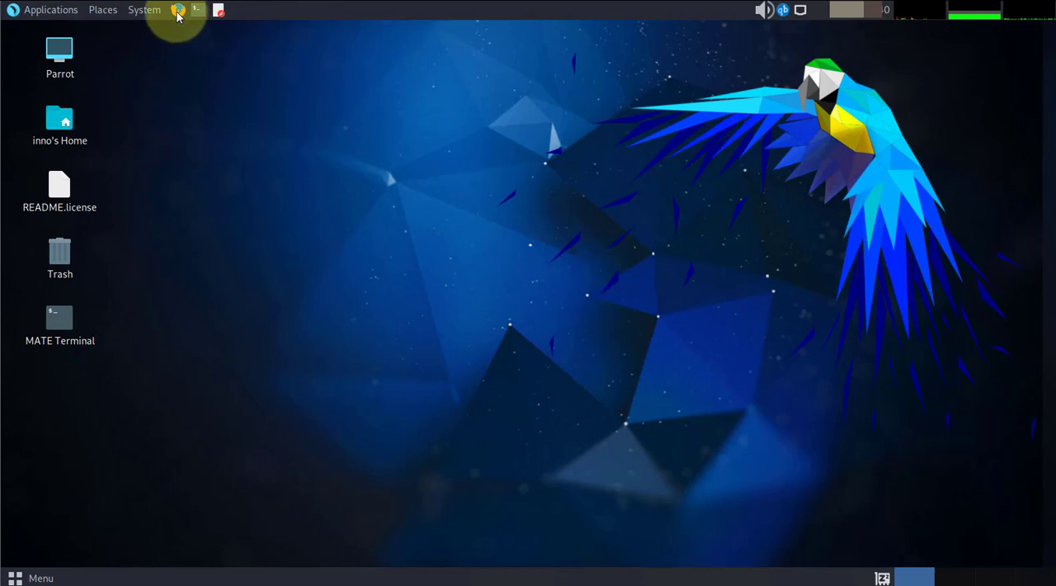
Step: Launch Firefox ESR and go to google.com in a new tab
{"action": "left_click", "coordinate": [51, 9]}
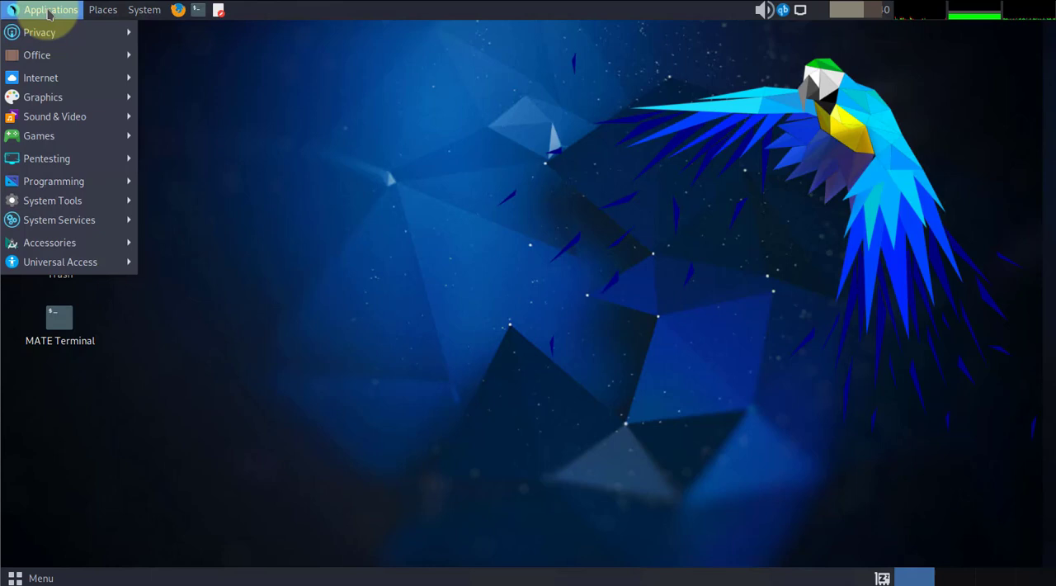
{"action": "mouse_move", "coordinate": [43, 97]}
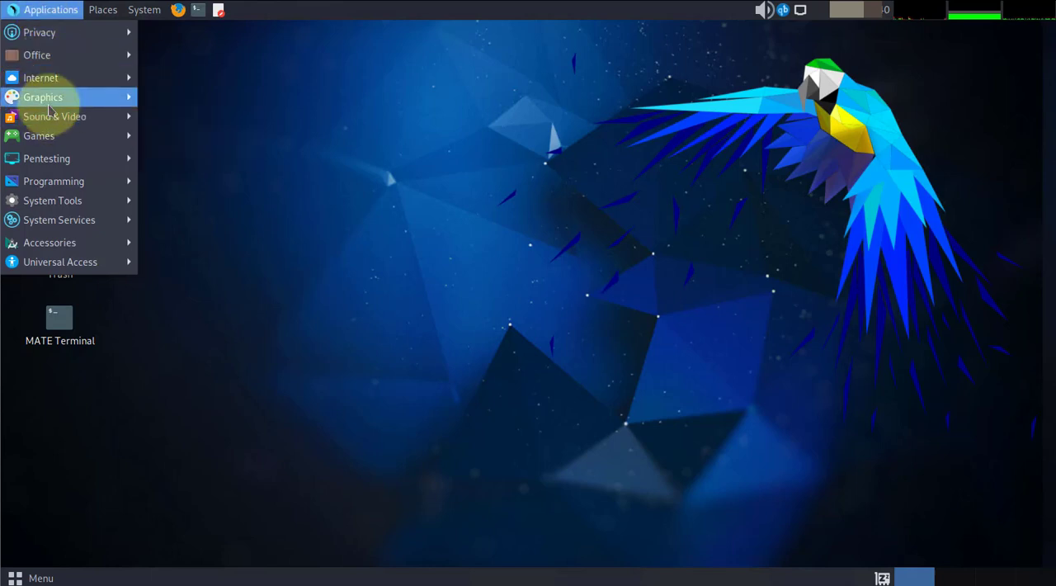
{"action": "mouse_move", "coordinate": [40, 76]}
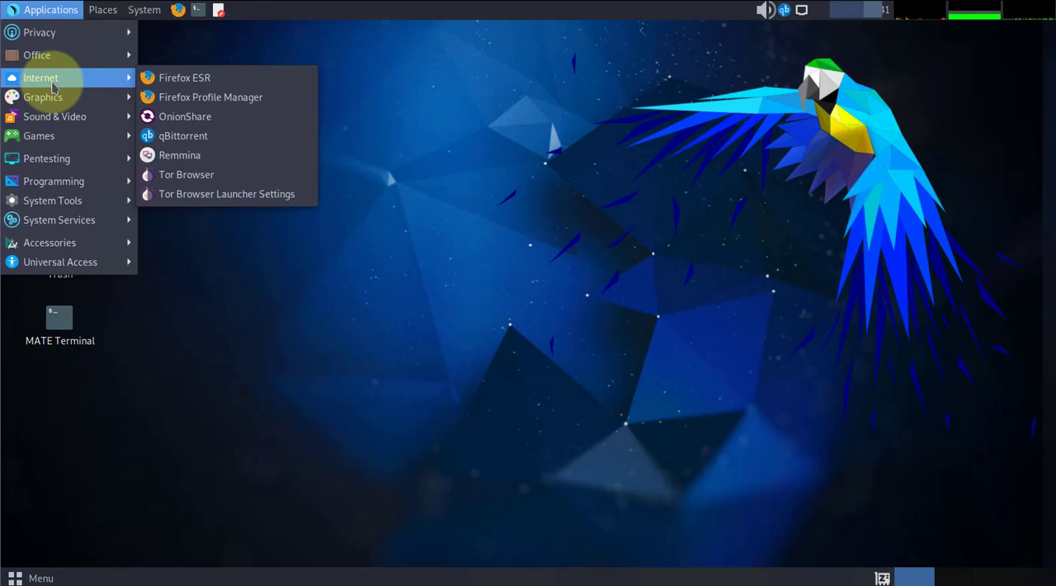
{"action": "mouse_move", "coordinate": [184, 77]}
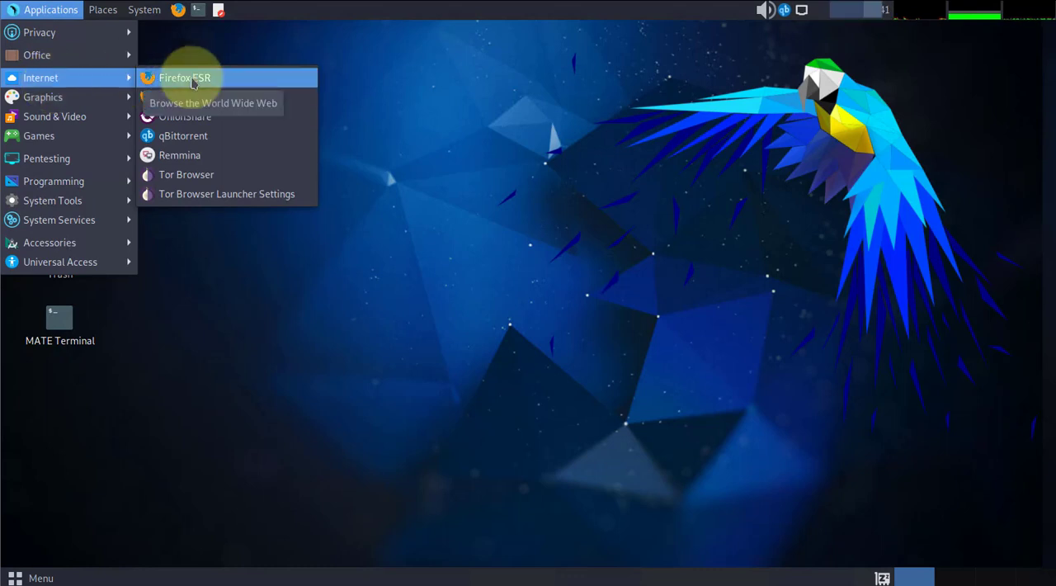
{"action": "mouse_move", "coordinate": [186, 174]}
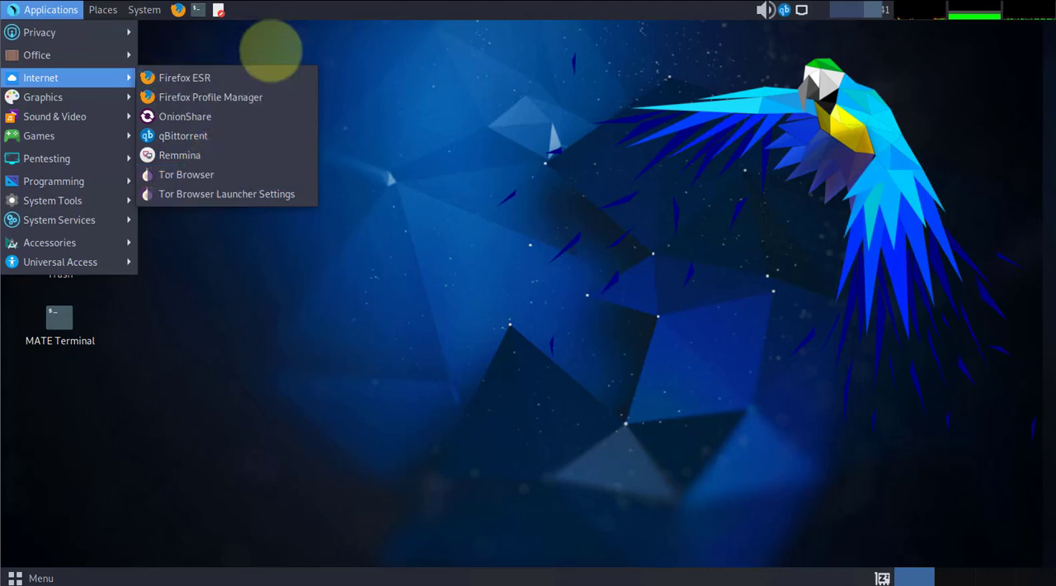
{"action": "mouse_move", "coordinate": [184, 116]}
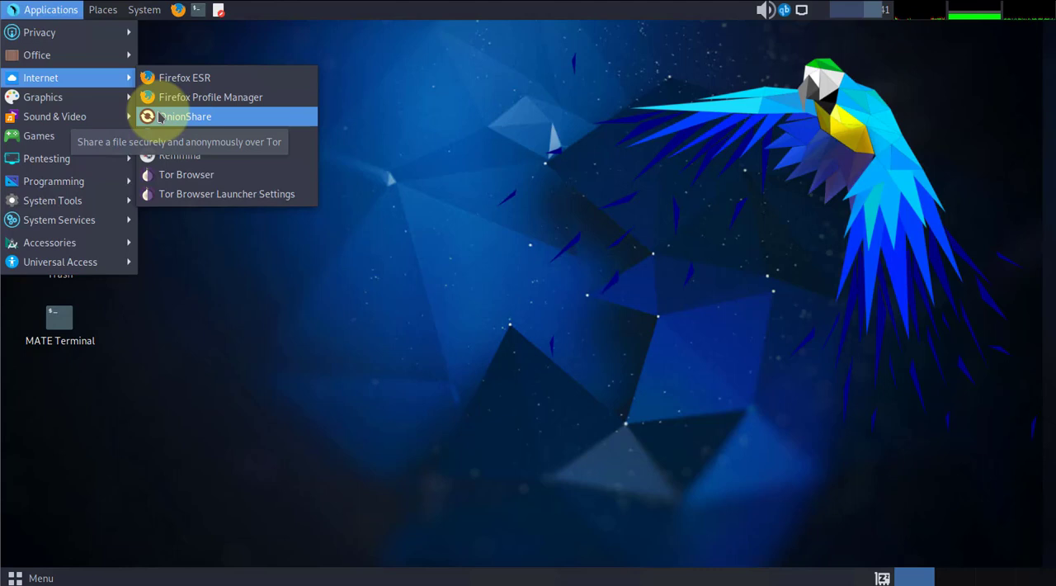
{"action": "mouse_move", "coordinate": [379, 123]}
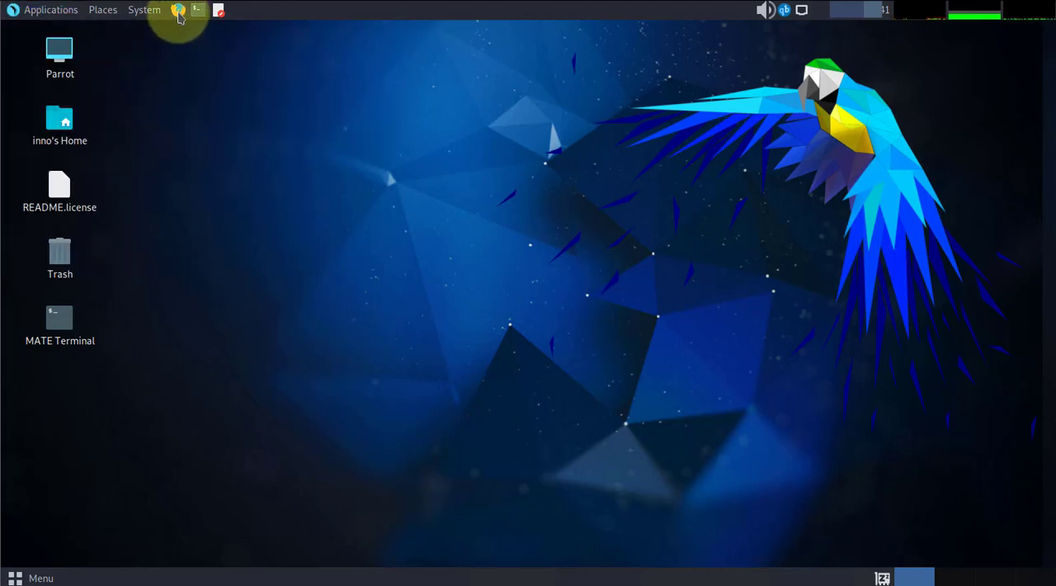
{"action": "left_click", "coordinate": [178, 10]}
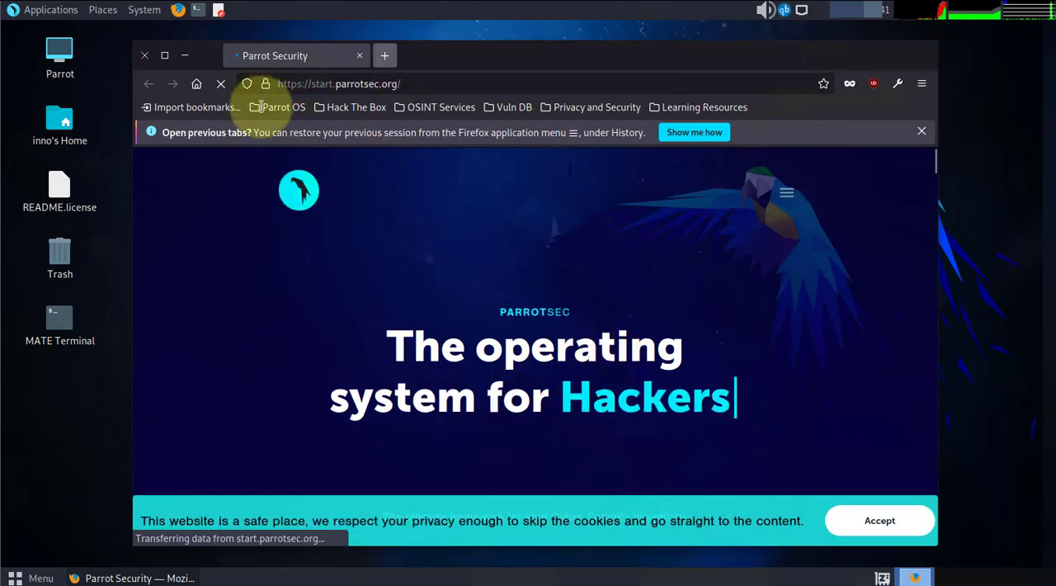
{"action": "left_click", "coordinate": [384, 55]}
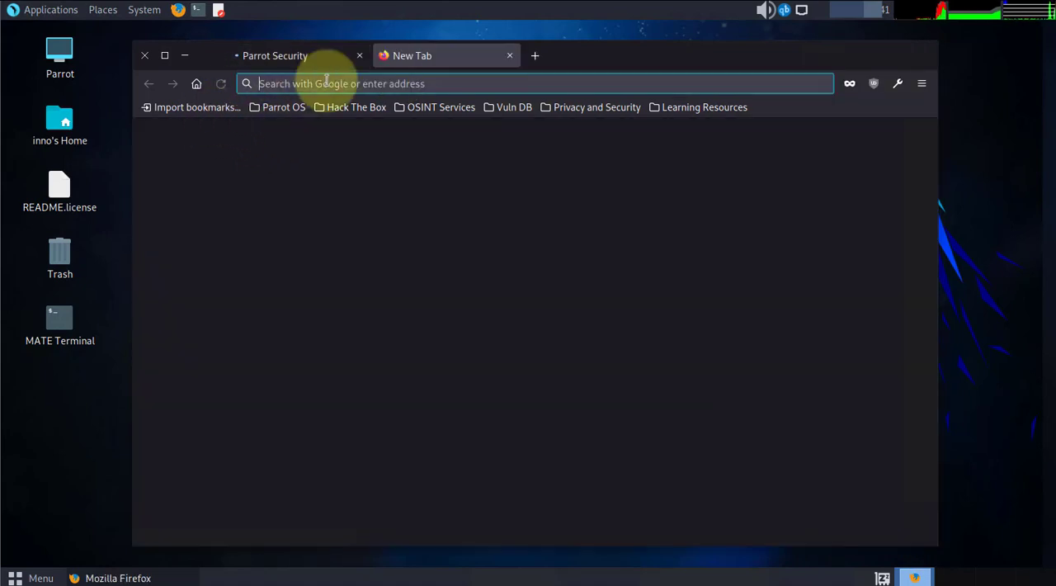
{"action": "type", "text": "google.com/"}
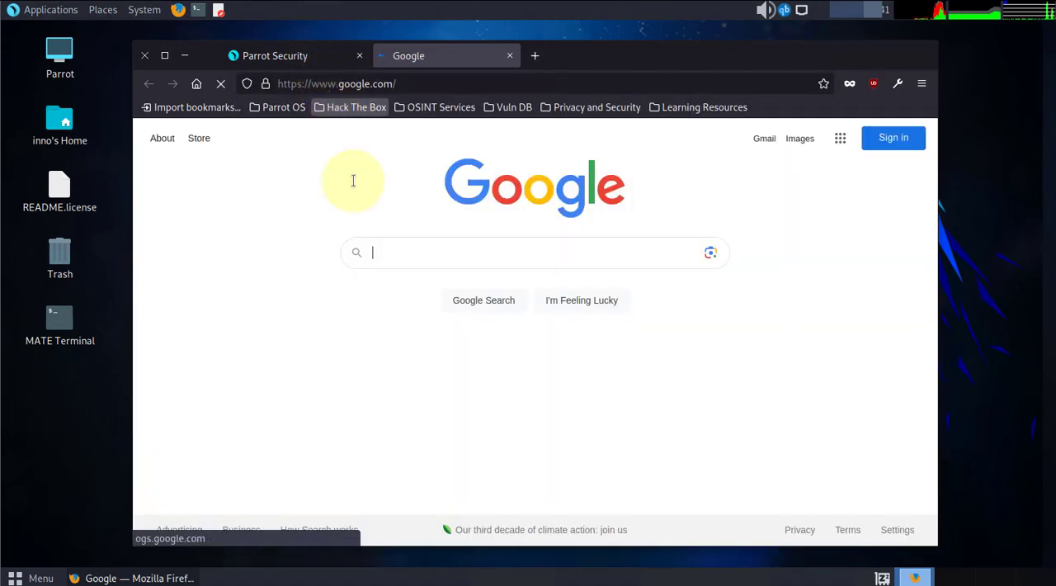
Step: Search Google for 'google chrome download'
{"action": "left_click", "coordinate": [534, 252]}
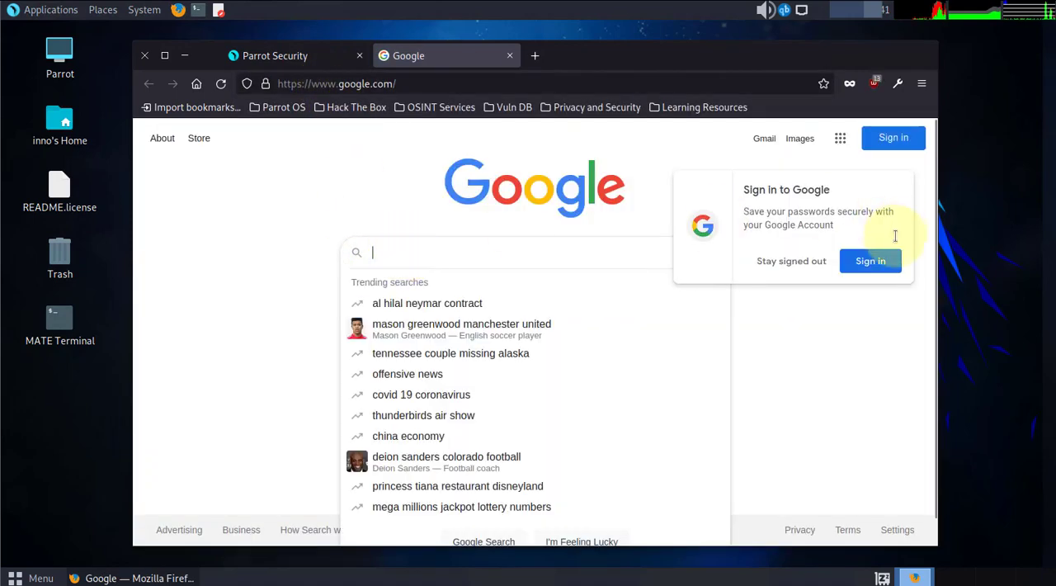
{"action": "mouse_move", "coordinate": [470, 248]}
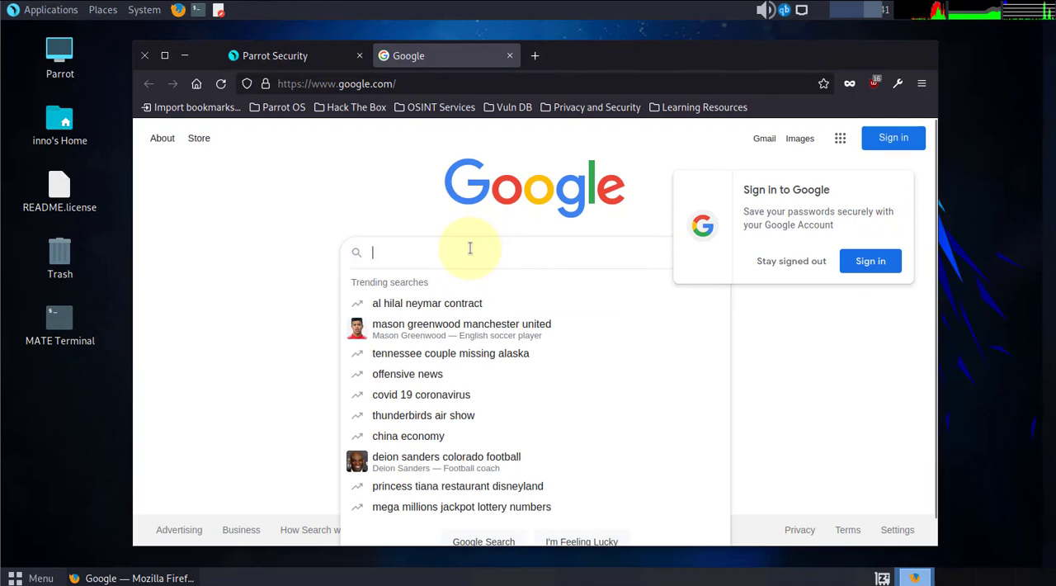
{"action": "type", "text": "google chrome d"}
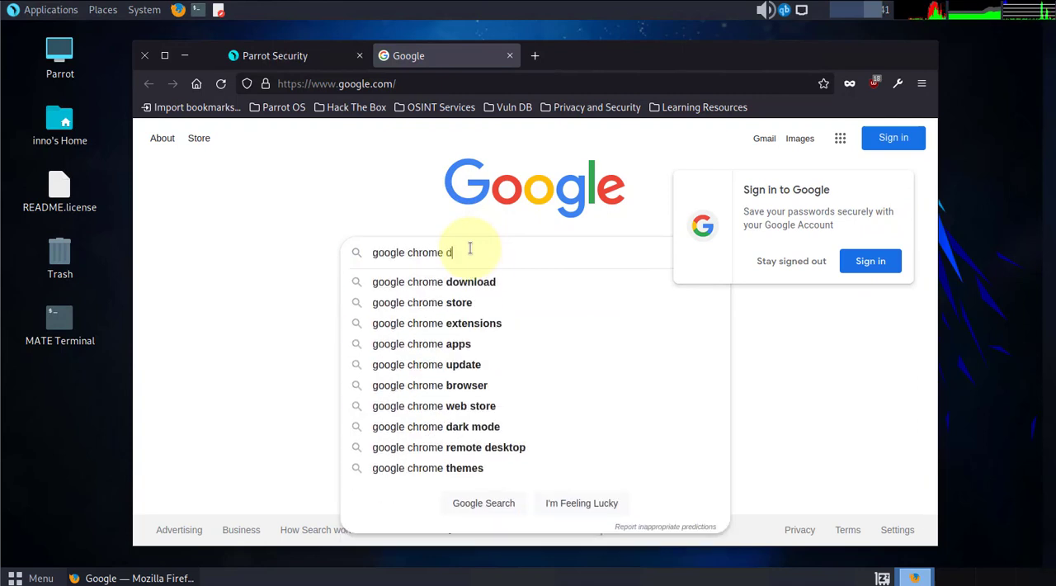
{"action": "left_click", "coordinate": [433, 282]}
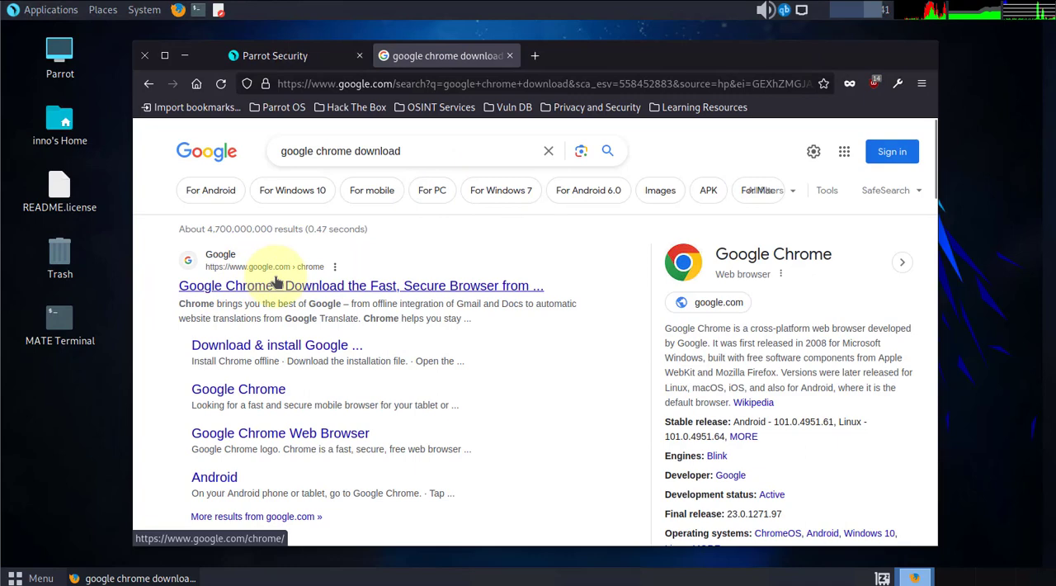
Step: Open the official Chrome page and accept the terms for the 64-bit .deb download
{"action": "left_click", "coordinate": [360, 285]}
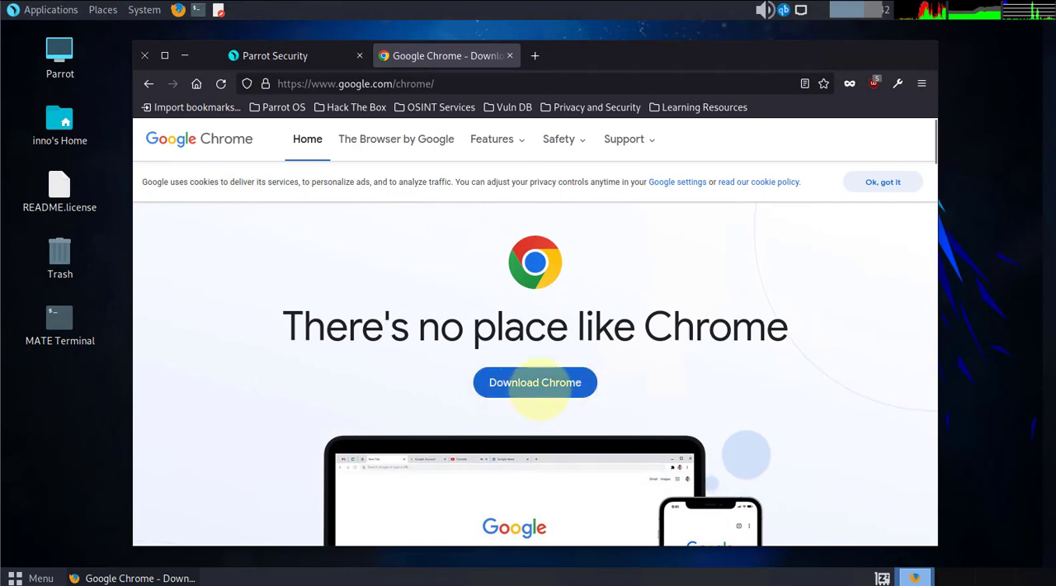
{"action": "left_click", "coordinate": [535, 381]}
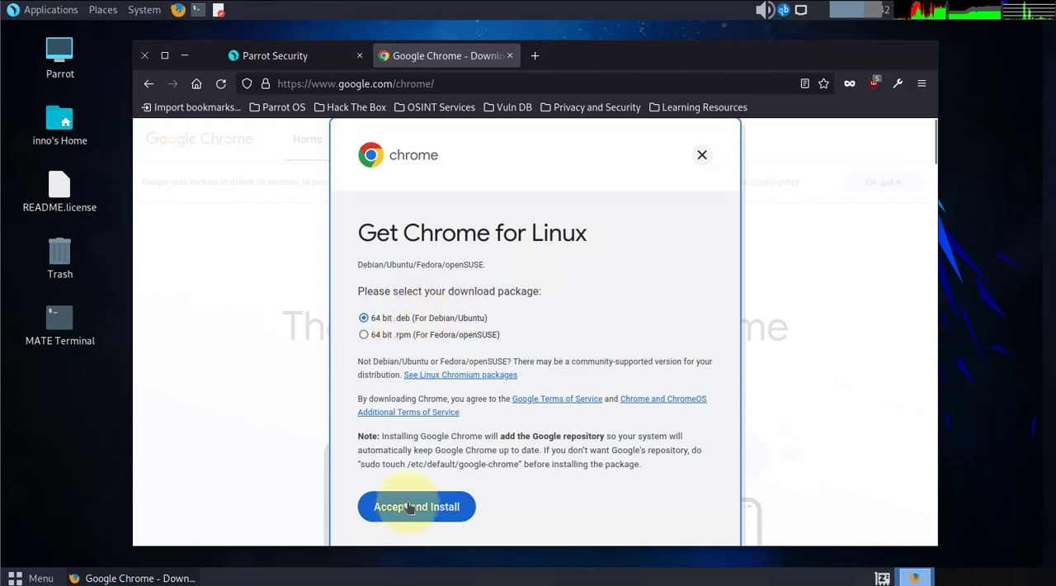
{"action": "left_click", "coordinate": [415, 505]}
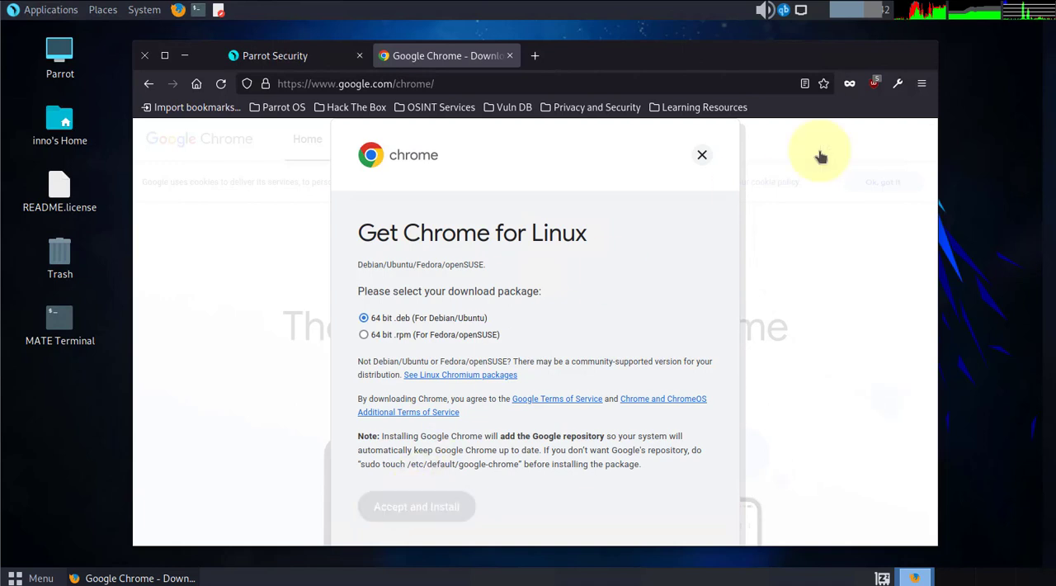
{"action": "left_click", "coordinate": [416, 506]}
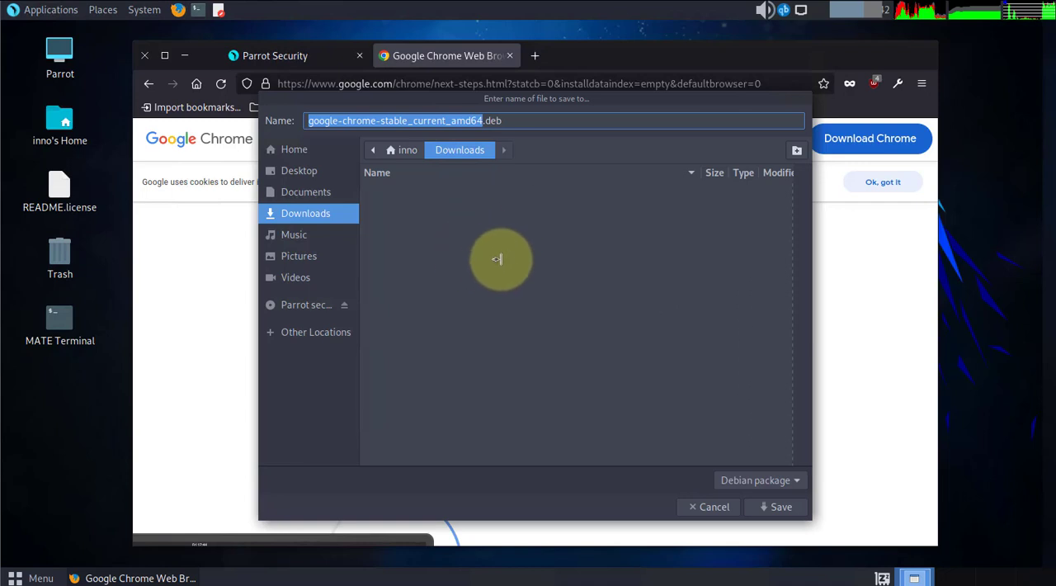
{"action": "mouse_move", "coordinate": [494, 271]}
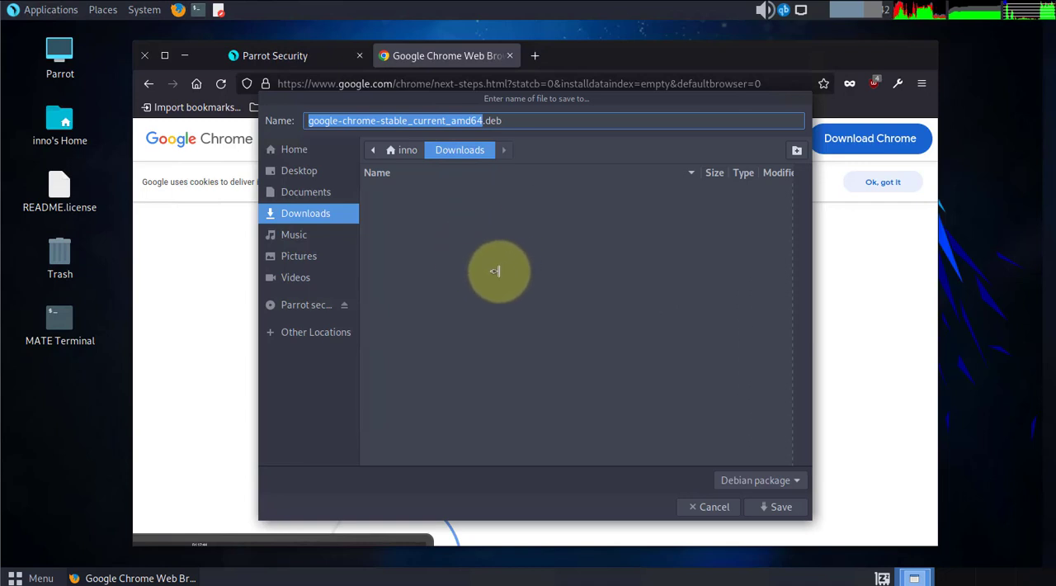
{"action": "mouse_move", "coordinate": [506, 270]}
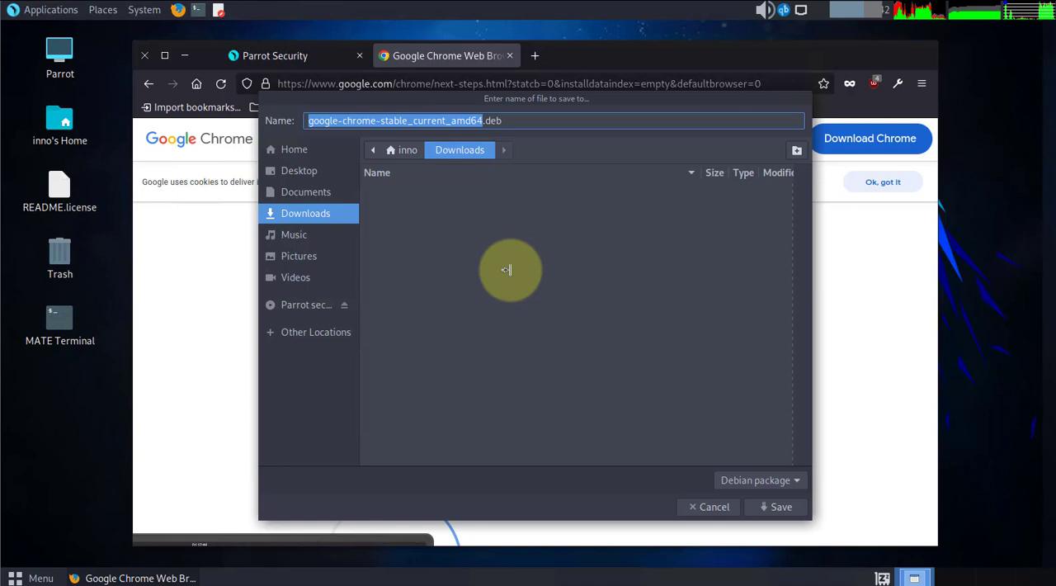
Step: Save google-chrome-stable_current_amd64.deb to Downloads and confirm the 92.3 MB download completed
{"action": "left_click", "coordinate": [779, 506]}
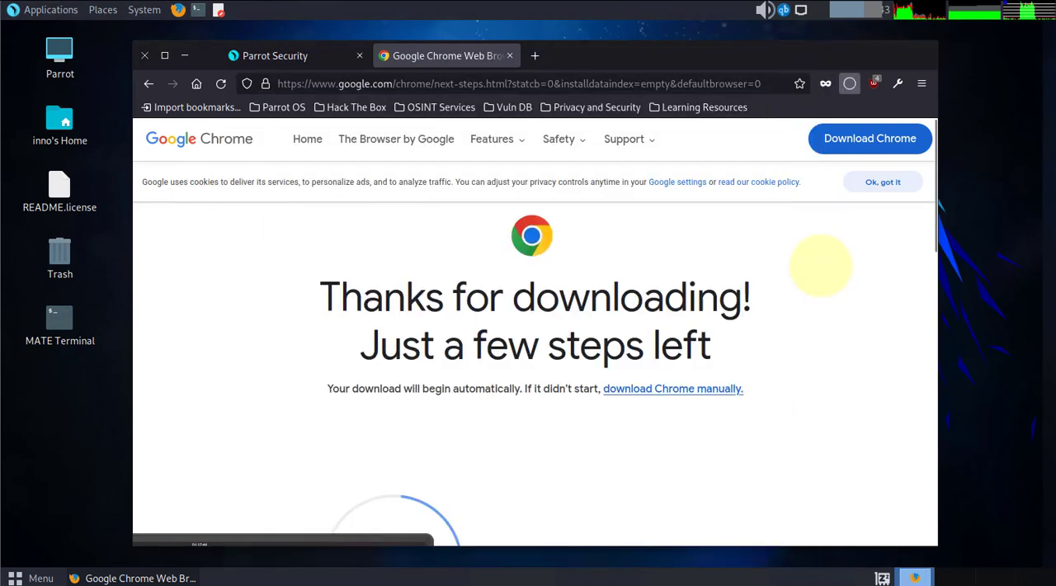
{"action": "left_click", "coordinate": [849, 84]}
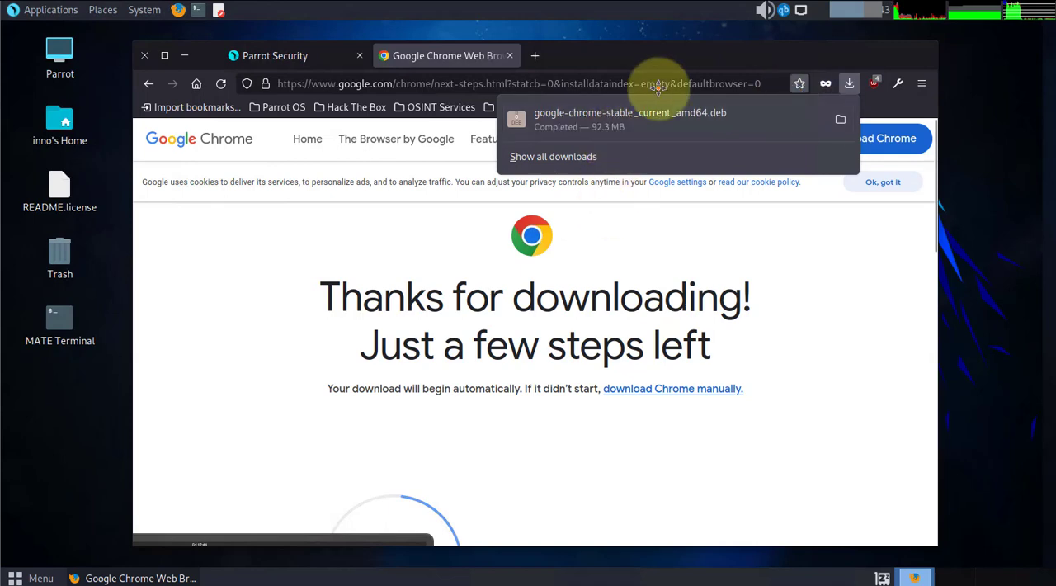
{"action": "mouse_move", "coordinate": [509, 56]}
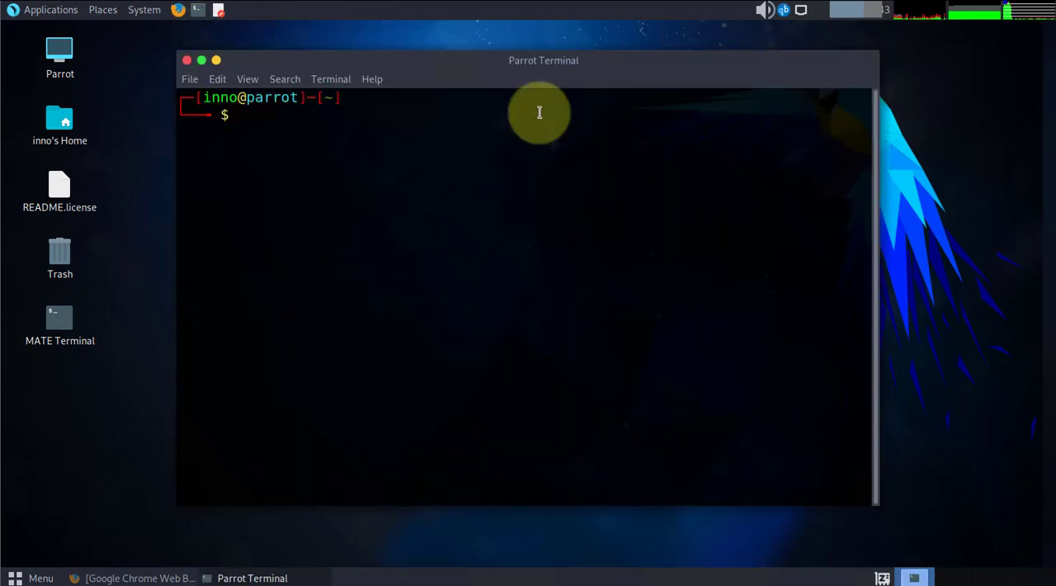
Step: Move into the Downloads folder and list its contents in detail
{"action": "type", "text": "ls"}
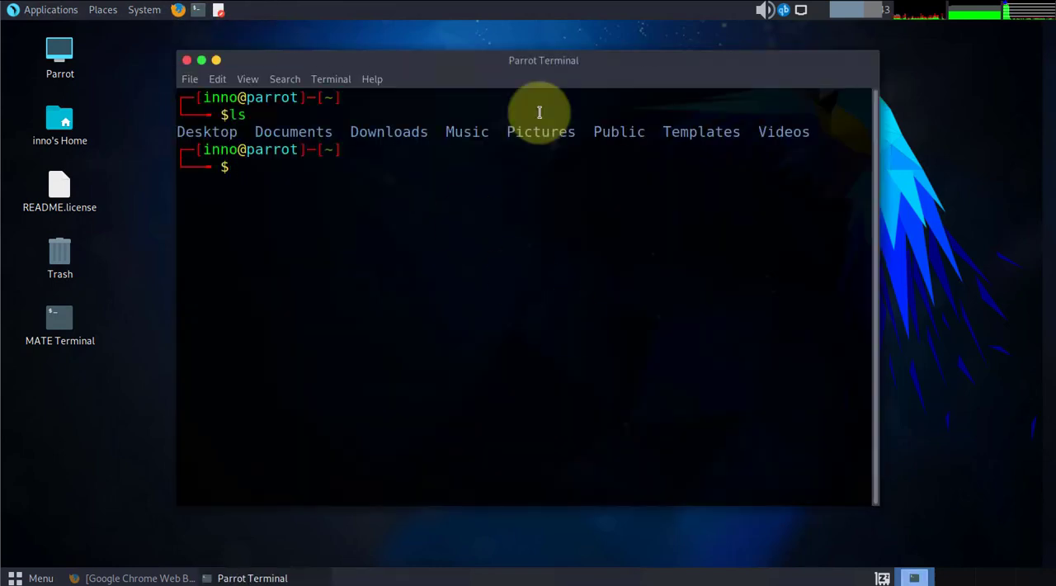
{"action": "type", "text": "cd Downloads"}
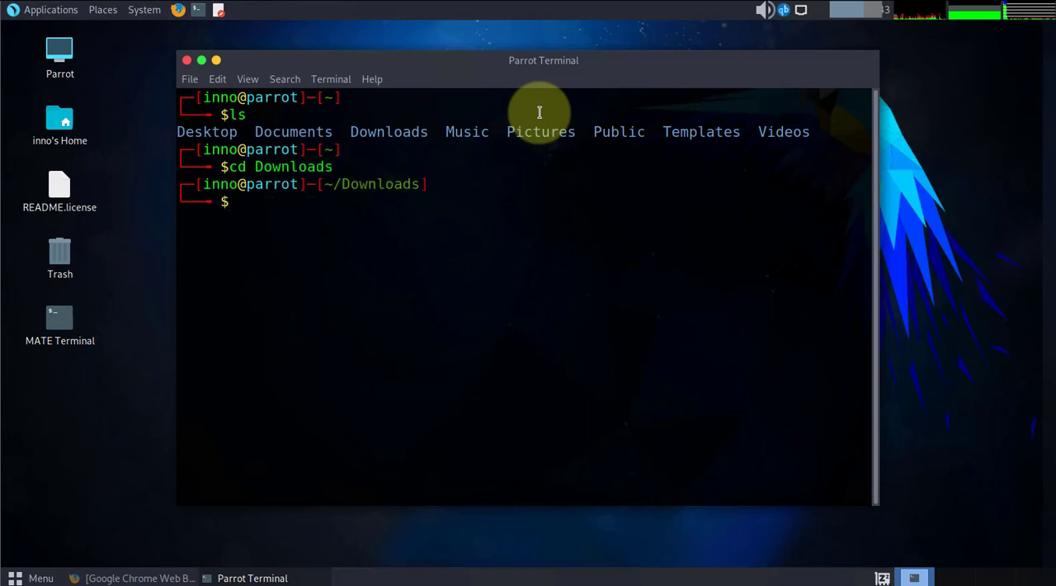
{"action": "type", "text": "ls -l"}
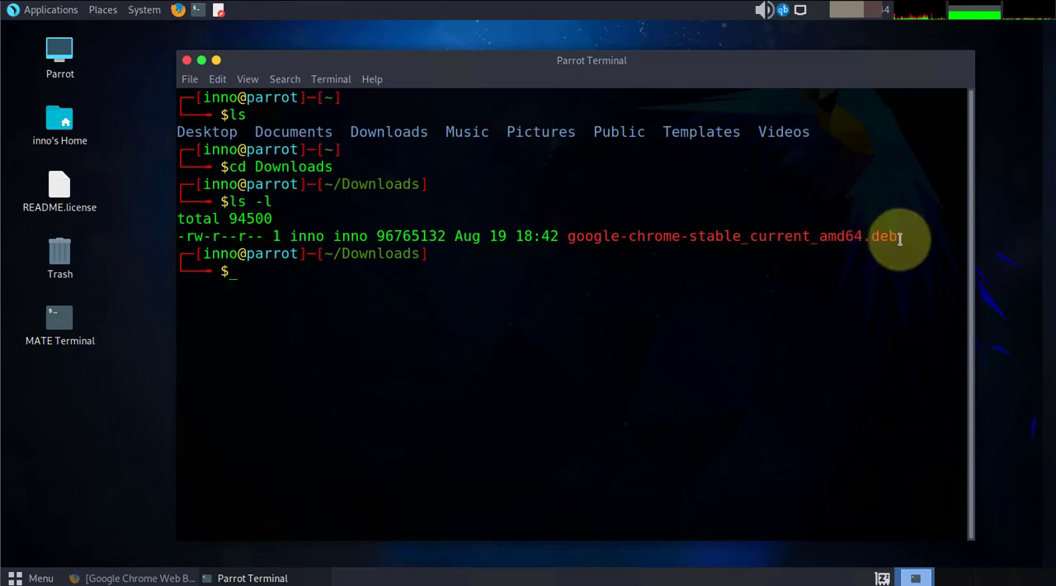
{"action": "mouse_move", "coordinate": [343, 286]}
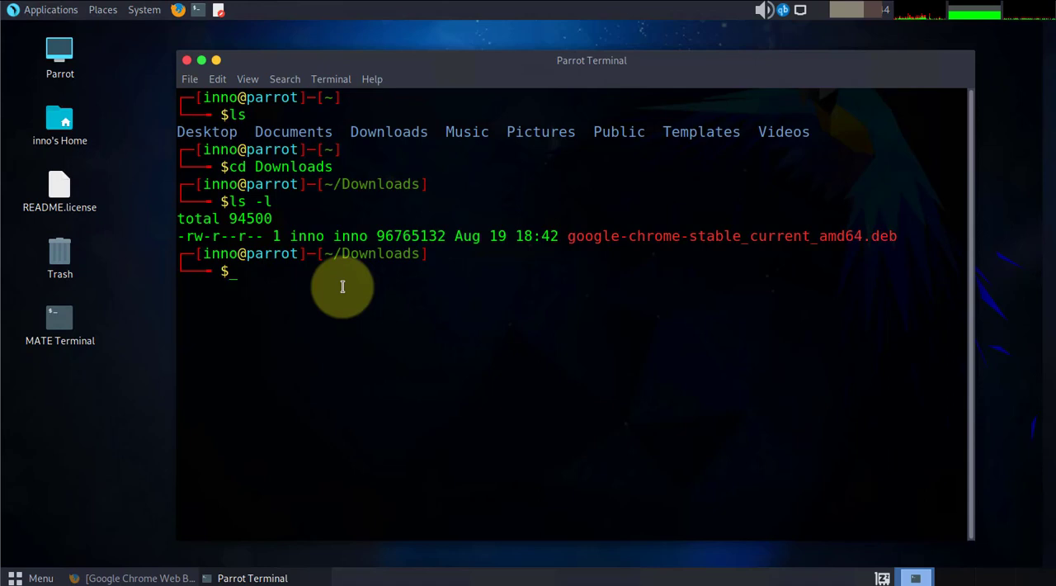
Step: Type sudo dpkg -i google-chrome-stable_current_amd64.deb at the prompt without running it
{"action": "type", "text": "su"}
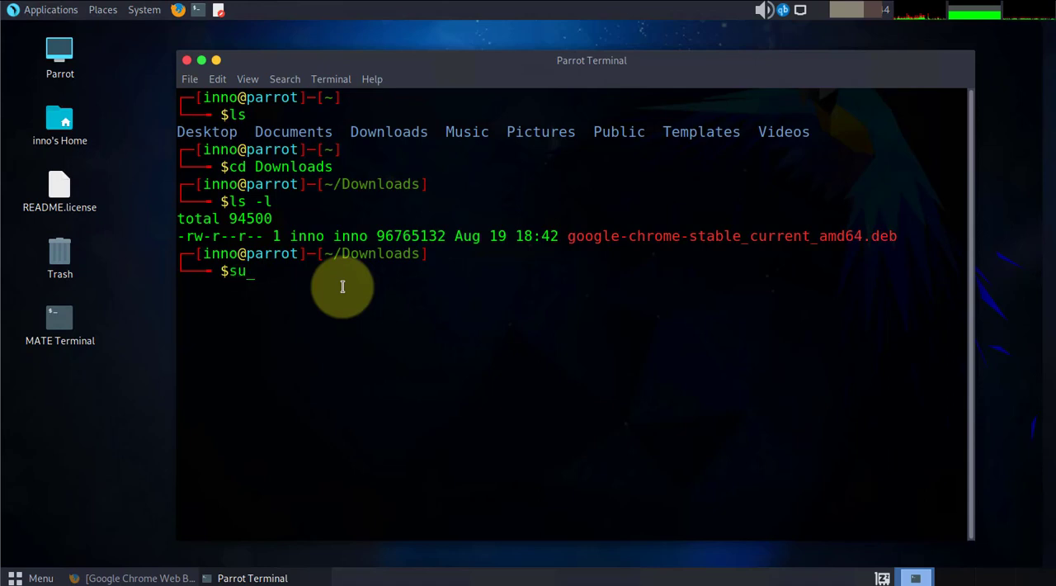
{"action": "type", "text": "do"}
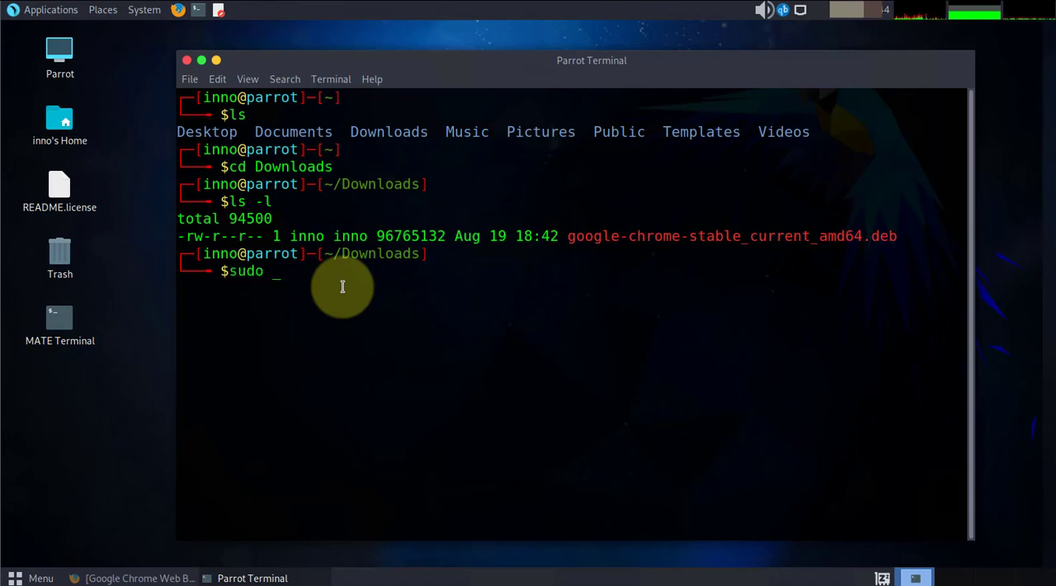
{"action": "type", "text": "dpkg"}
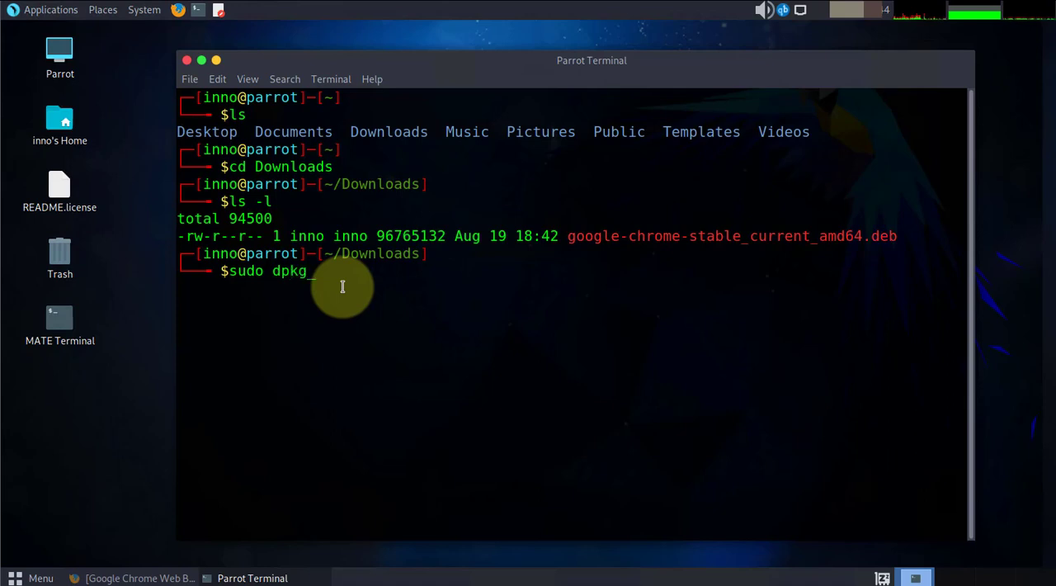
{"action": "type", "text": "-i"}
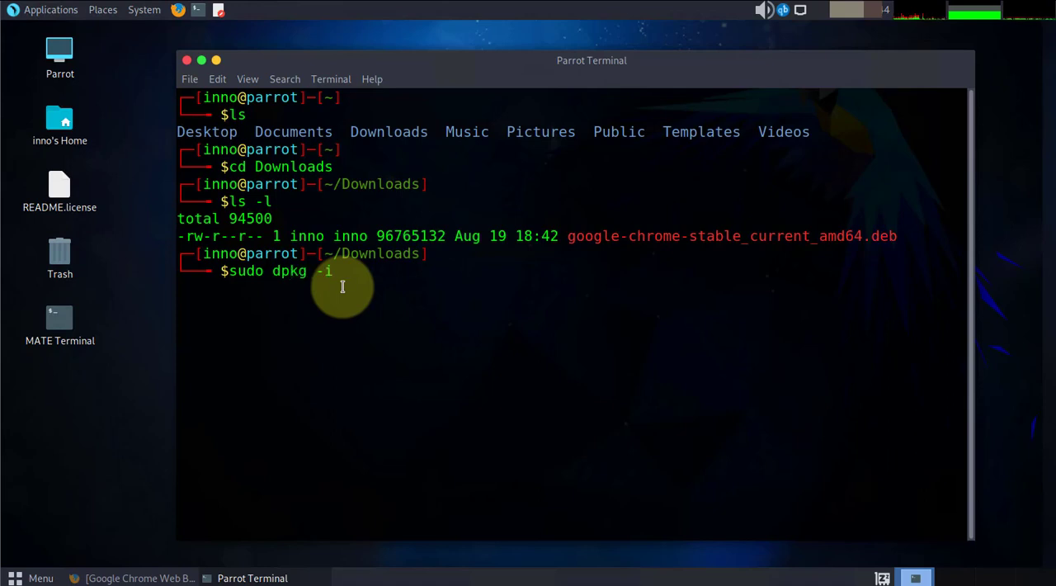
{"action": "type", "text": "goog"}
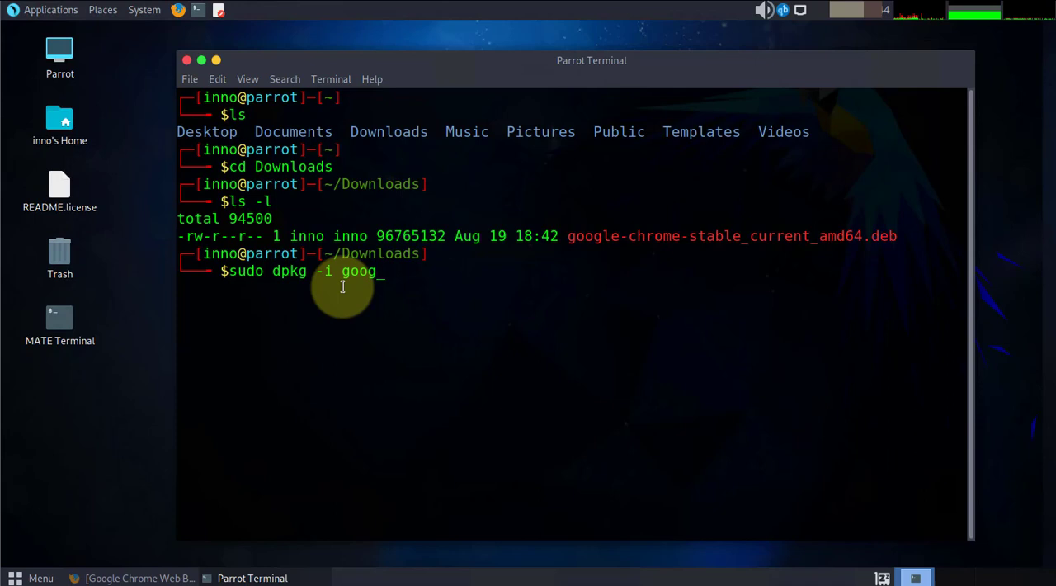
{"action": "type", "text": "le"}
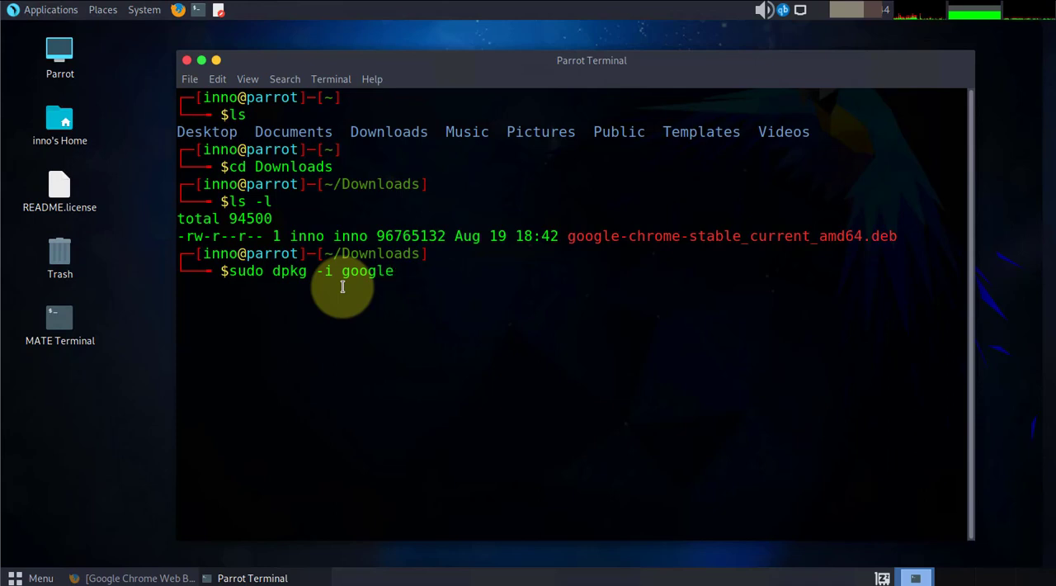
{"action": "type", "text": "-chrom"}
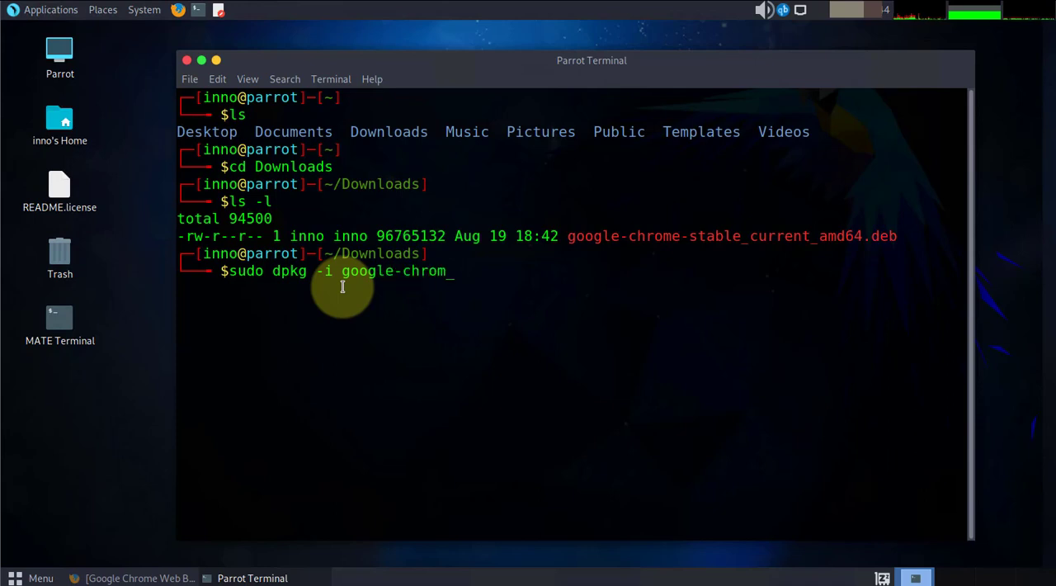
{"action": "type", "text": "e-stable_current_amd64.deb"}
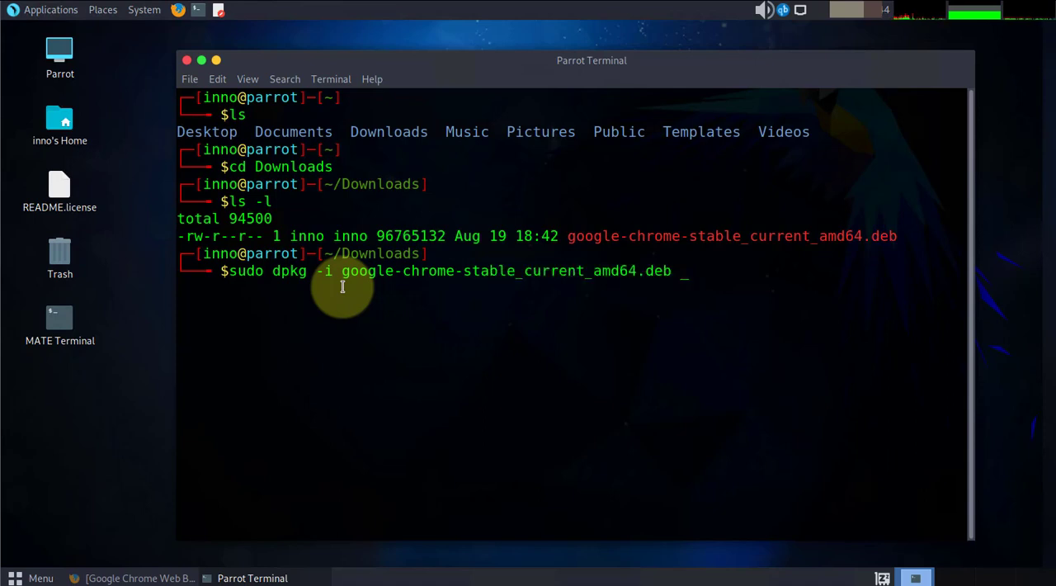
Step: Run the Chrome dpkg install command and enter the sudo password
{"action": "key", "text": "Return"}
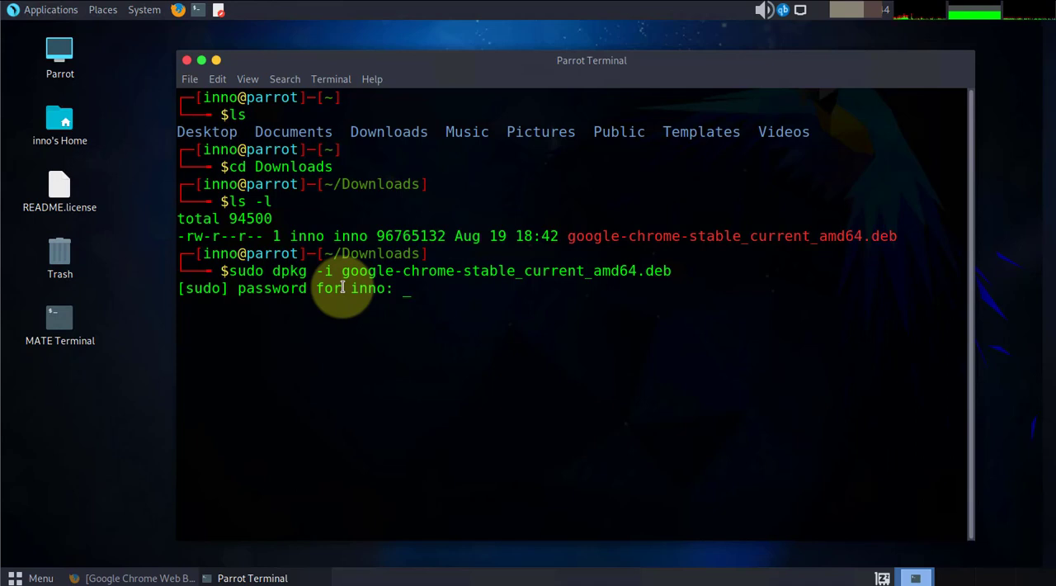
{"action": "key", "text": "Return"}
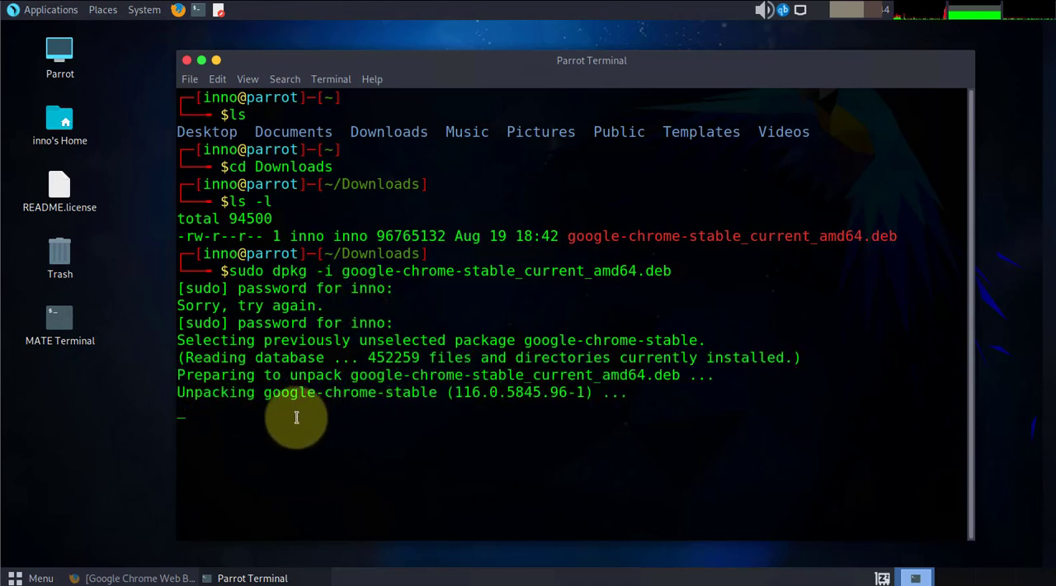
{"action": "mouse_move", "coordinate": [299, 418]}
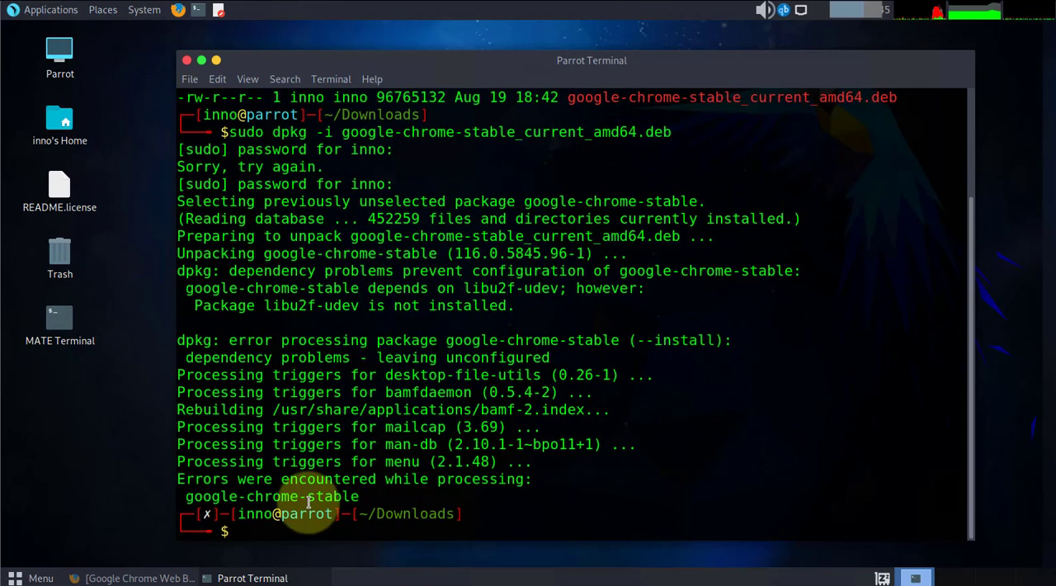
{"action": "mouse_move", "coordinate": [415, 491]}
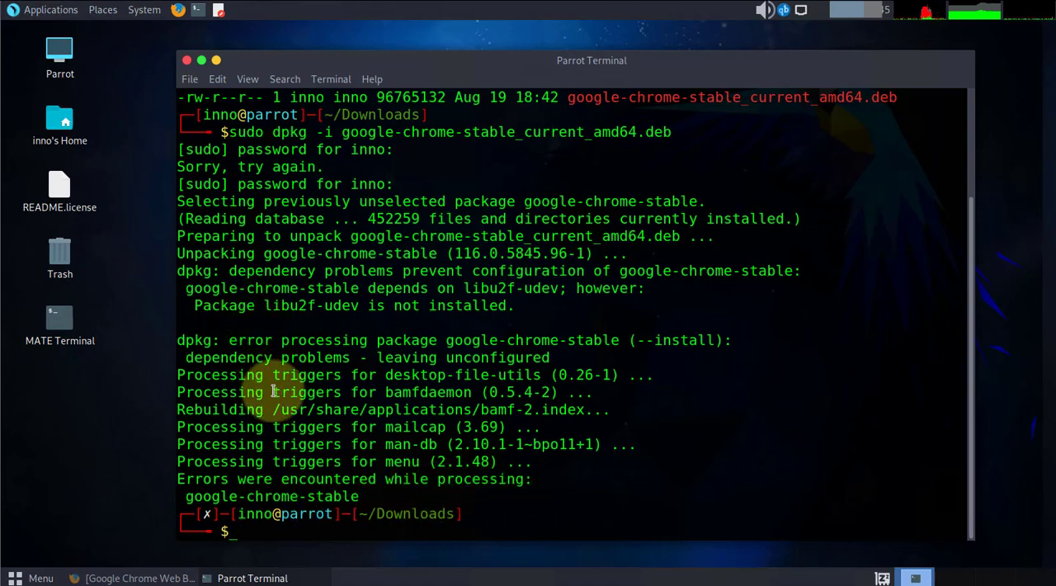
Step: Dismiss the applications menu and select the missing libu2f-udev dependency name
{"action": "left_click", "coordinate": [50, 9]}
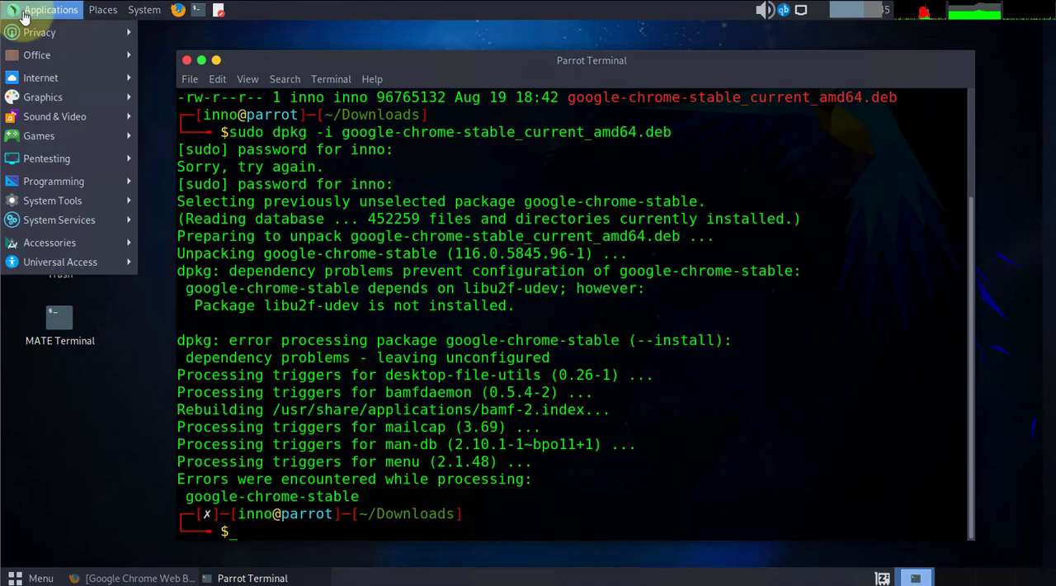
{"action": "left_click", "coordinate": [43, 96]}
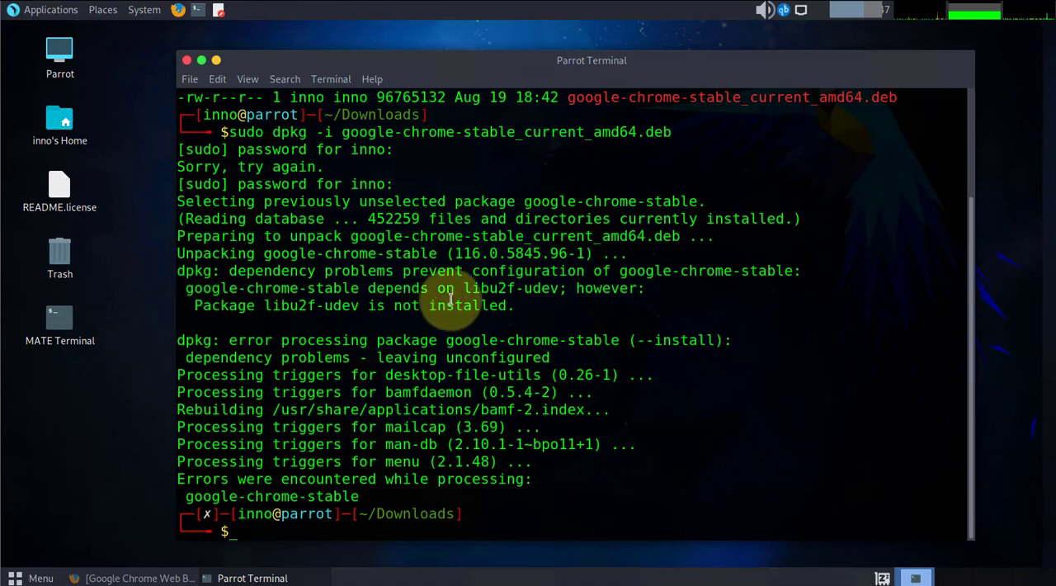
{"action": "double_click", "coordinate": [512, 288]}
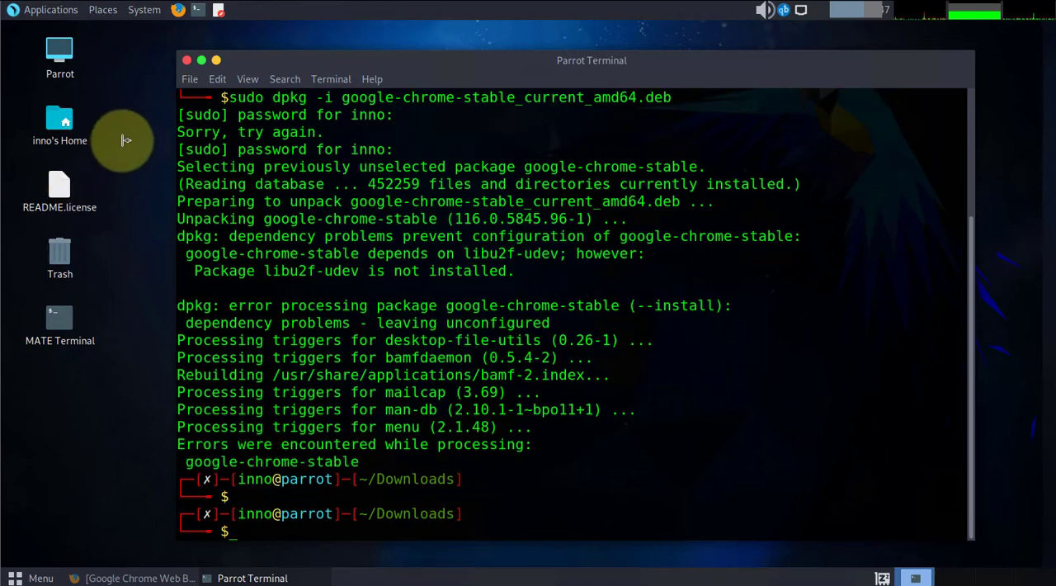
Step: Run sudo apt-get update, then retype the Chrome dpkg -i command
{"action": "type", "text": "sudo"}
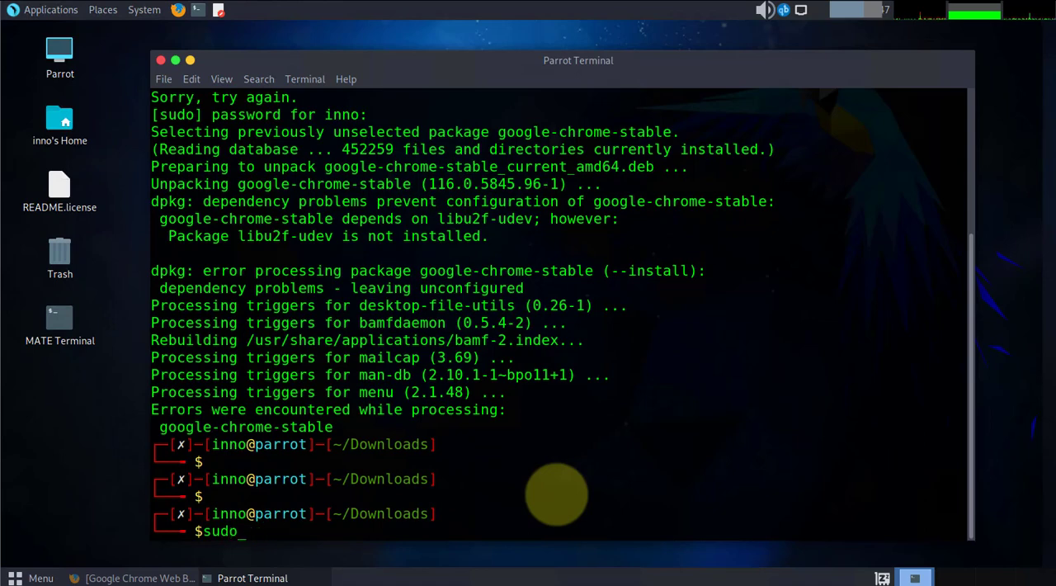
{"action": "type", "text": "apt-get u"}
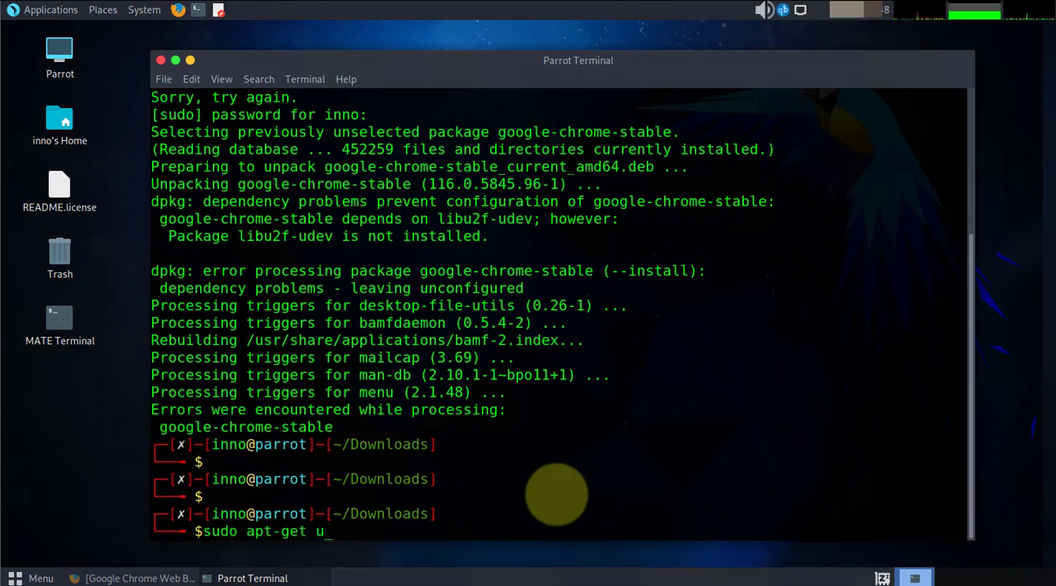
{"action": "type", "text": "pdate"}
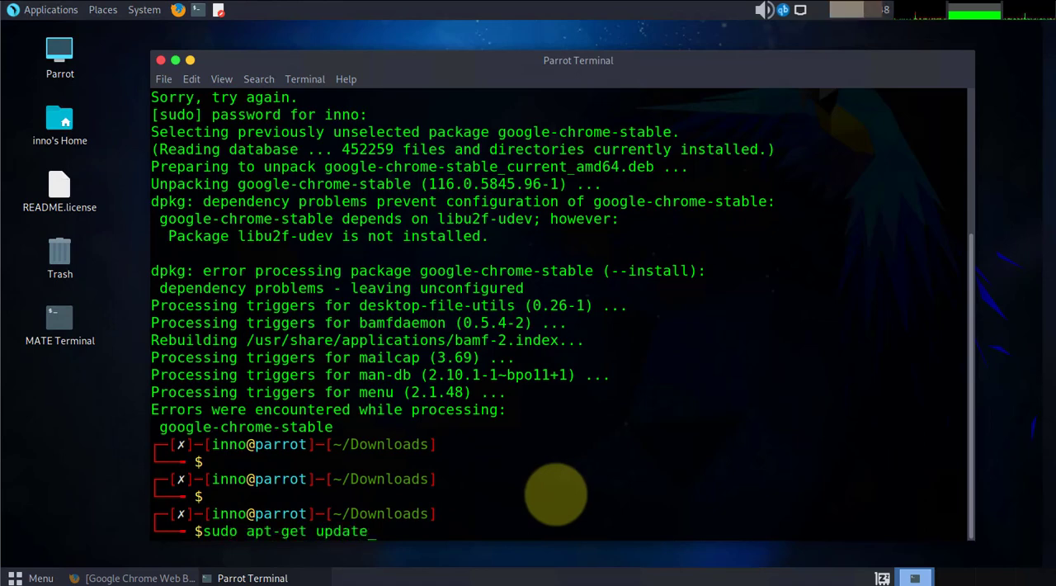
{"action": "key", "text": "Return"}
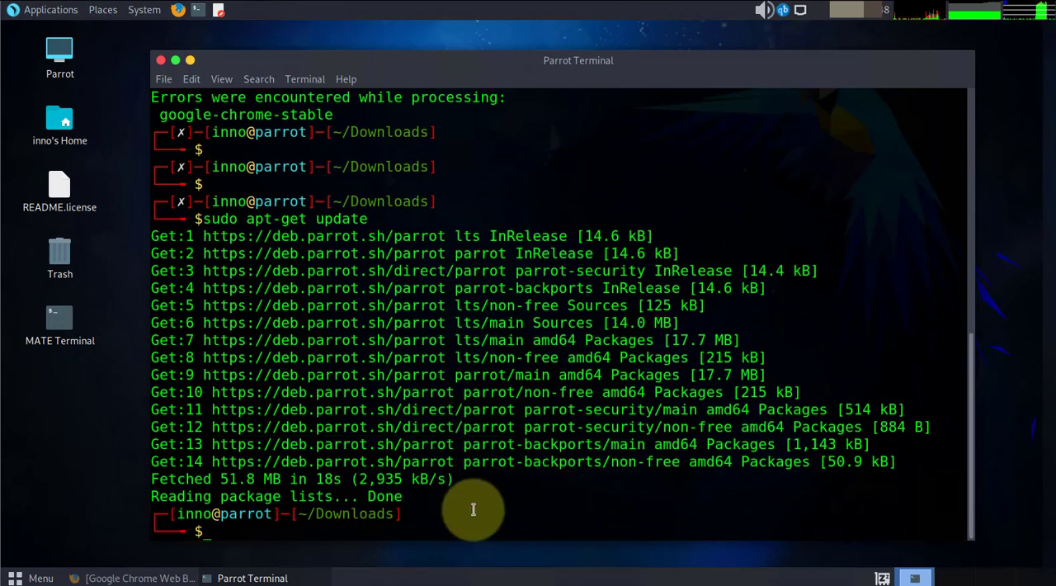
{"action": "type", "text": "sudo dpkg -i google-chrome-stable_current_amd64.deb"}
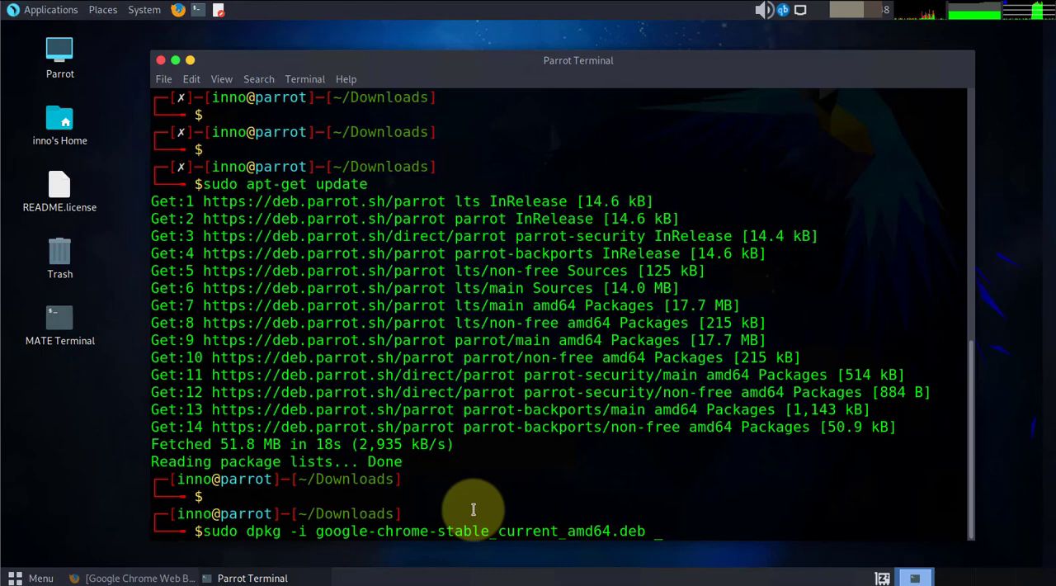
Step: Rerun the Chrome dpkg install, select the missing libu2f-udev name, and clear the terminal
{"action": "key", "text": "Return"}
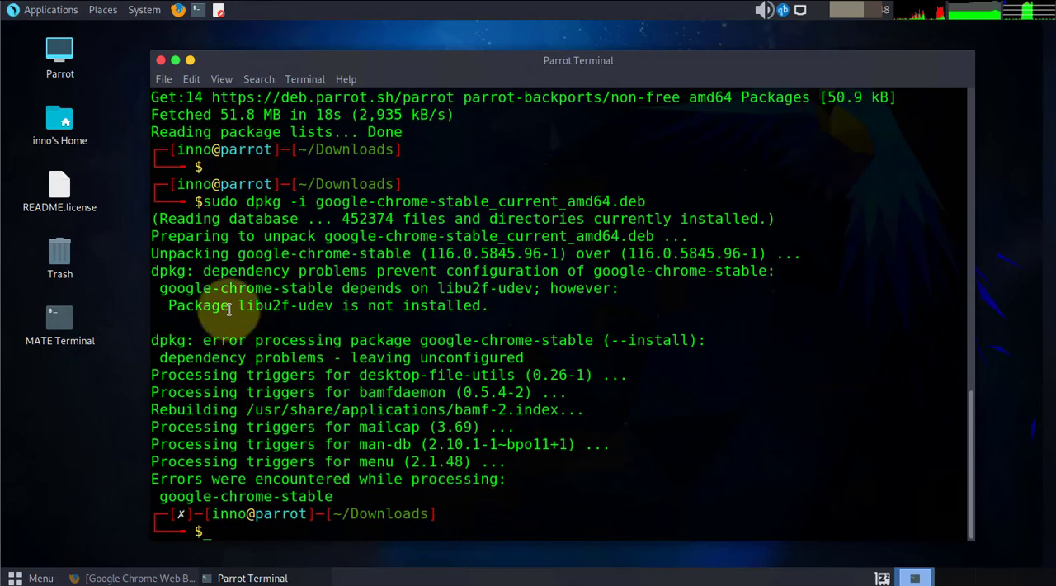
{"action": "double_click", "coordinate": [286, 305]}
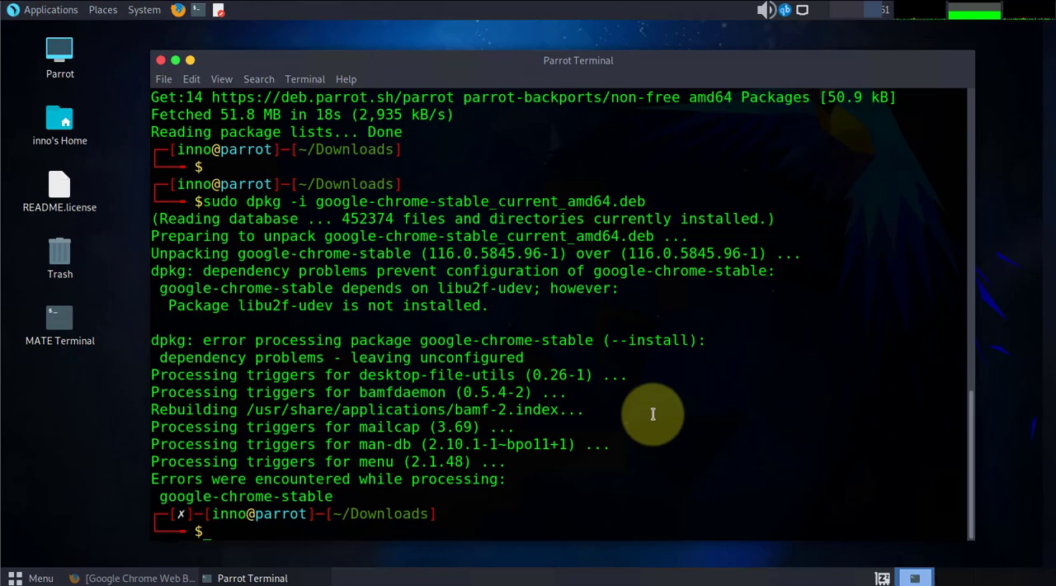
{"action": "type", "text": "cle"}
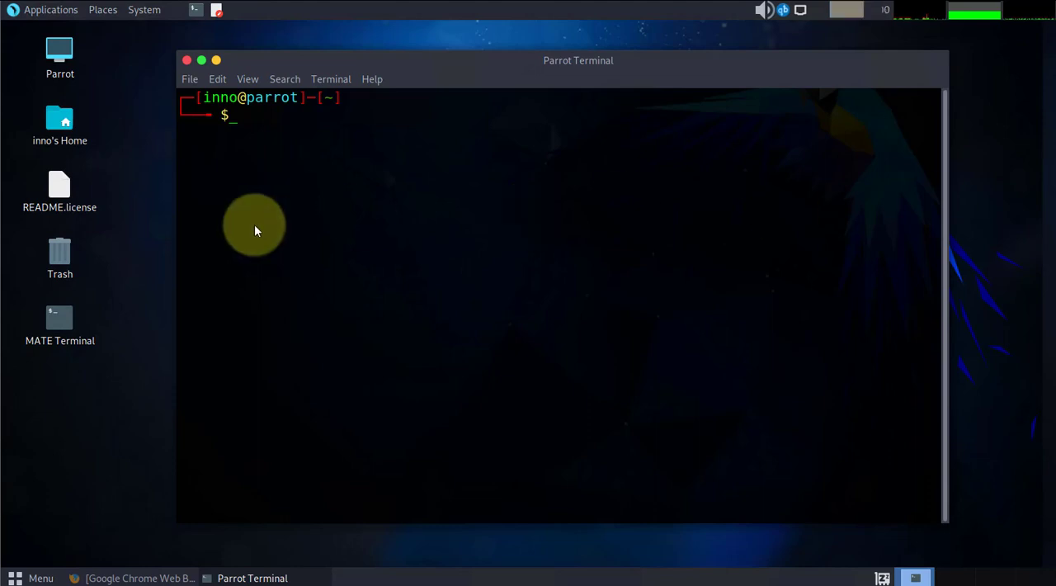
{"action": "mouse_move", "coordinate": [945, 521]}
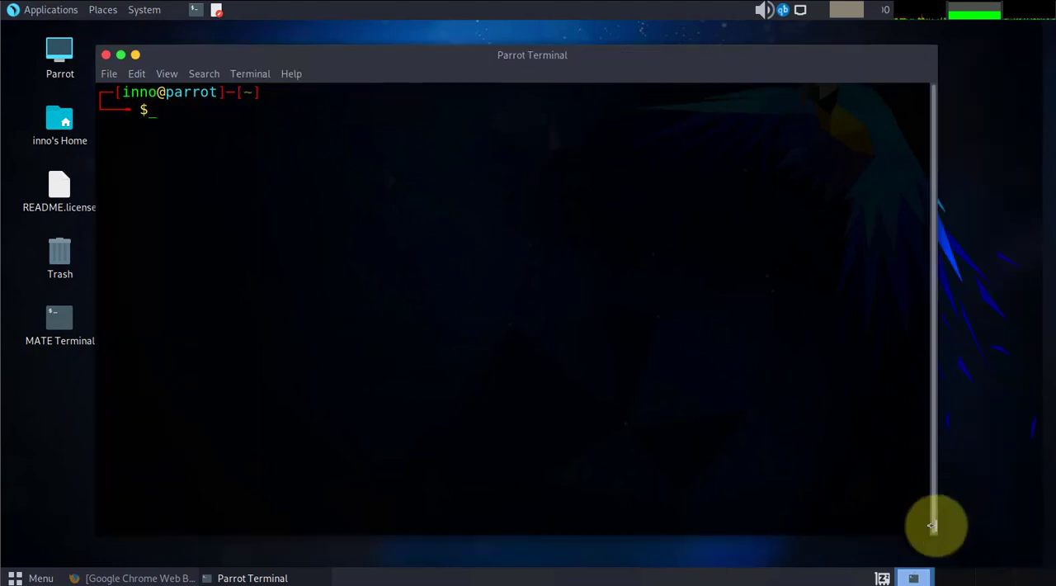
Step: Paste and run wget for libu2f-udev_1.1.4-1_all.deb from archive.ubuntu.com
{"action": "right_click", "coordinate": [233, 157]}
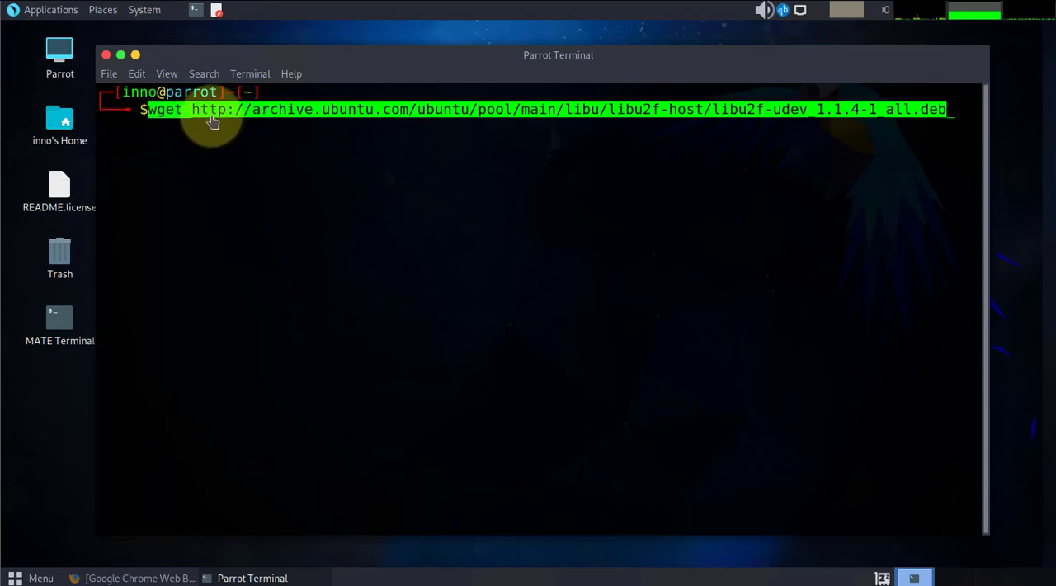
{"action": "mouse_move", "coordinate": [250, 119]}
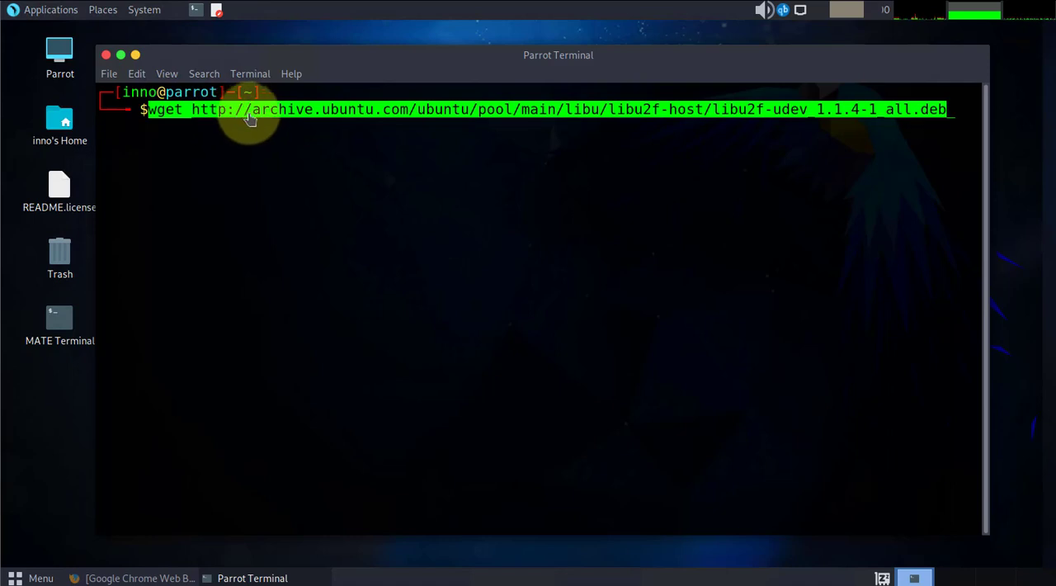
{"action": "mouse_move", "coordinate": [328, 123]}
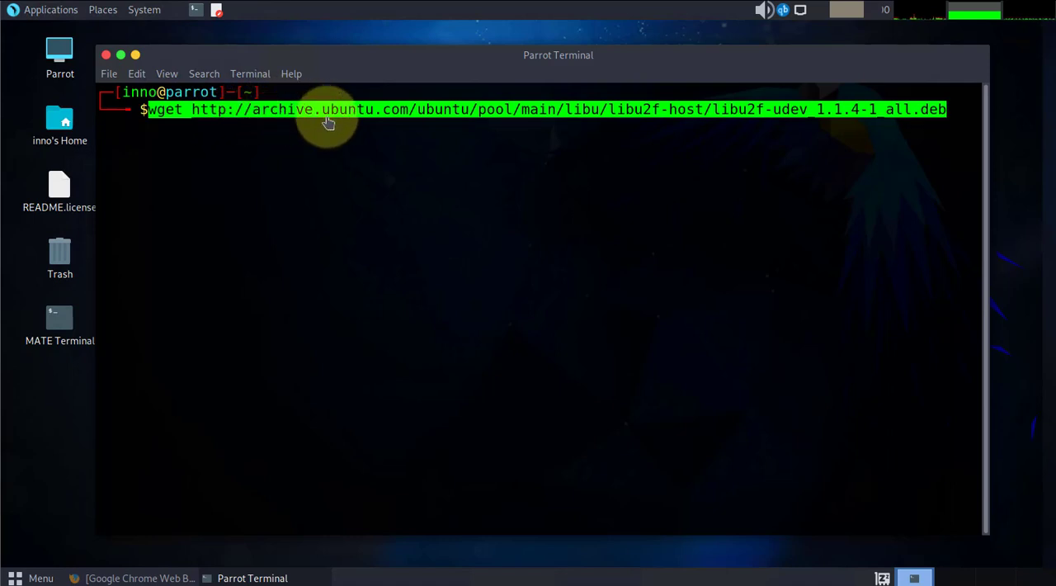
{"action": "mouse_move", "coordinate": [466, 122]}
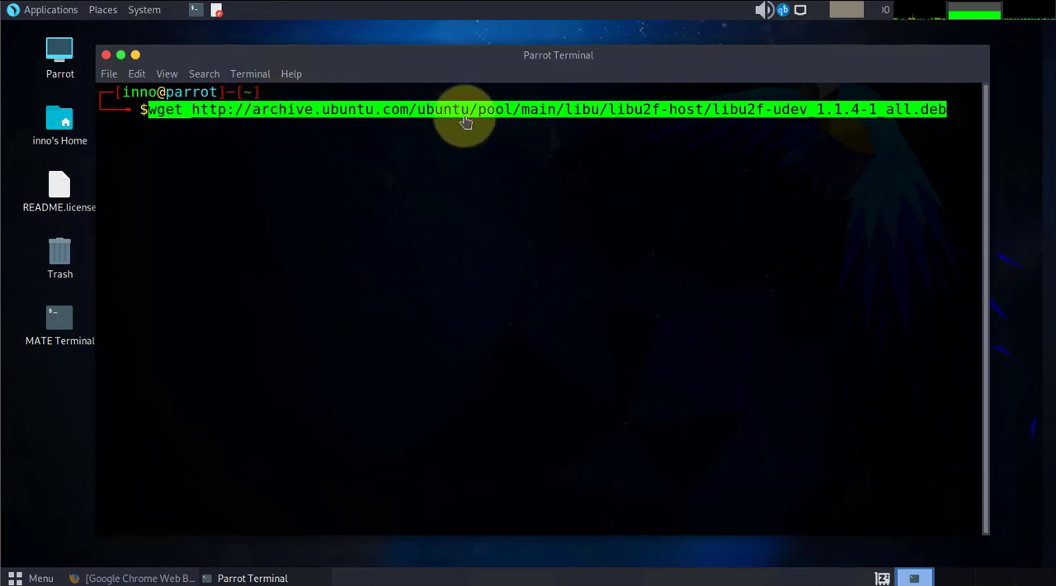
{"action": "mouse_move", "coordinate": [961, 118]}
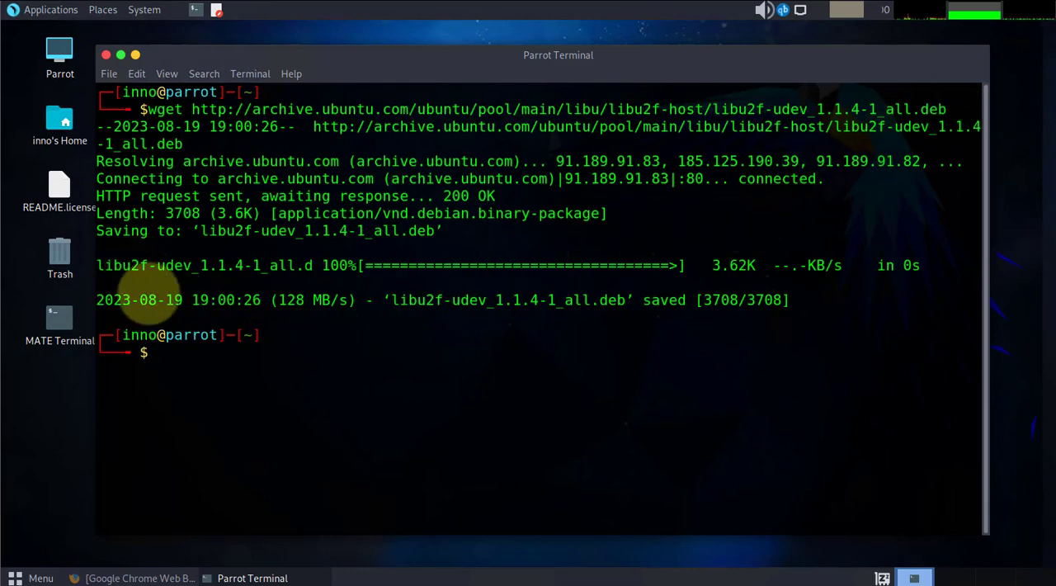
{"action": "mouse_move", "coordinate": [626, 310]}
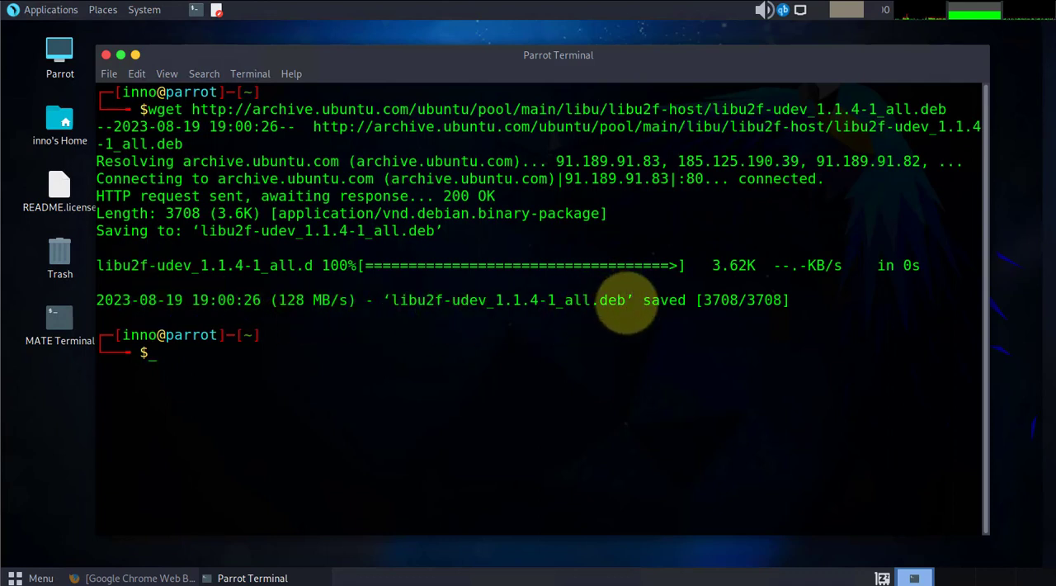
{"action": "mouse_move", "coordinate": [394, 304]}
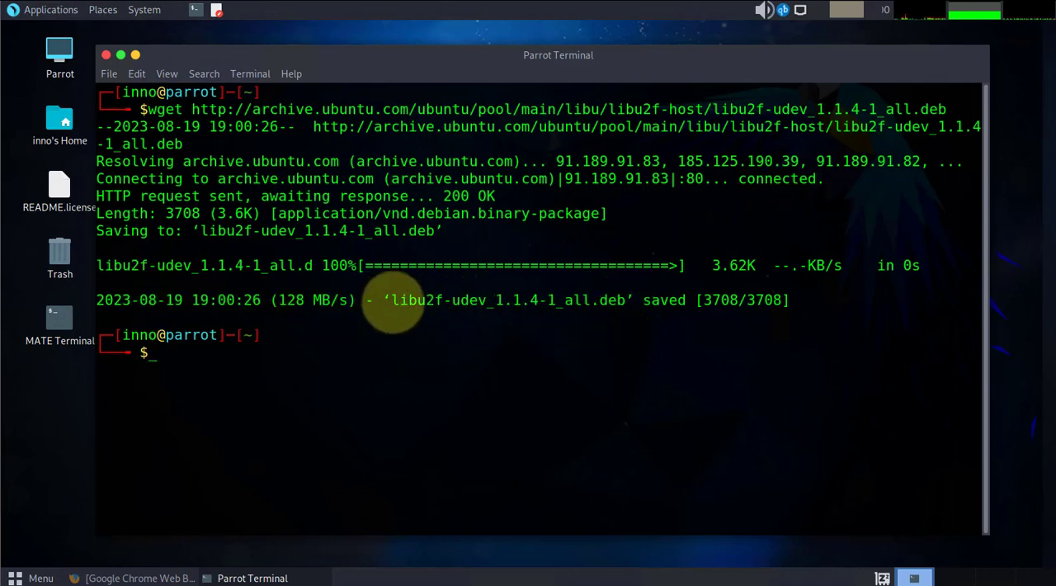
{"action": "double_click", "coordinate": [439, 299]}
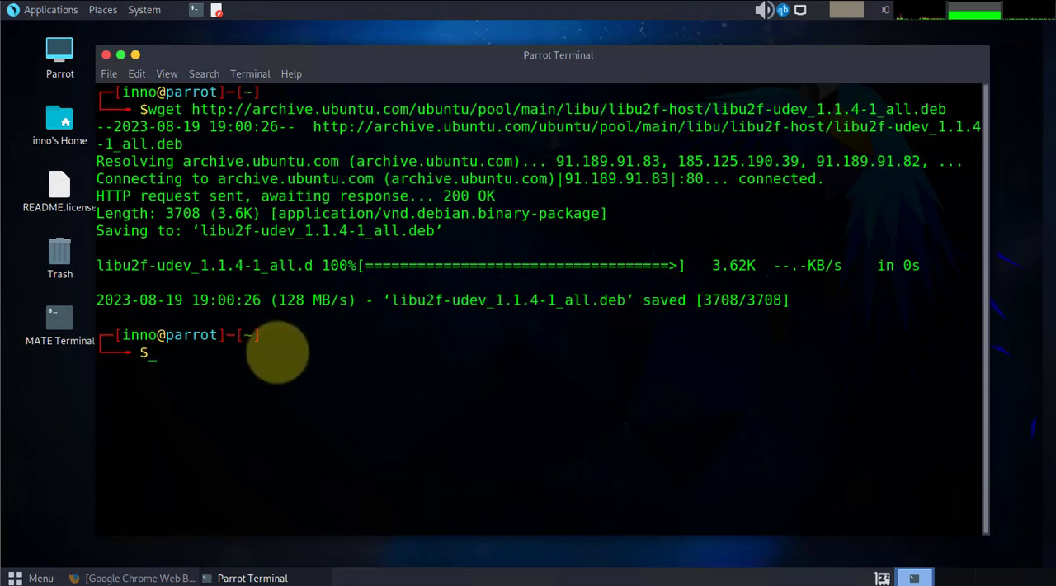
Step: Install libu2f-udev_1.1.4-1_all.deb with sudo dpkg -i, then list the home folder
{"action": "type", "text": "sudo d"}
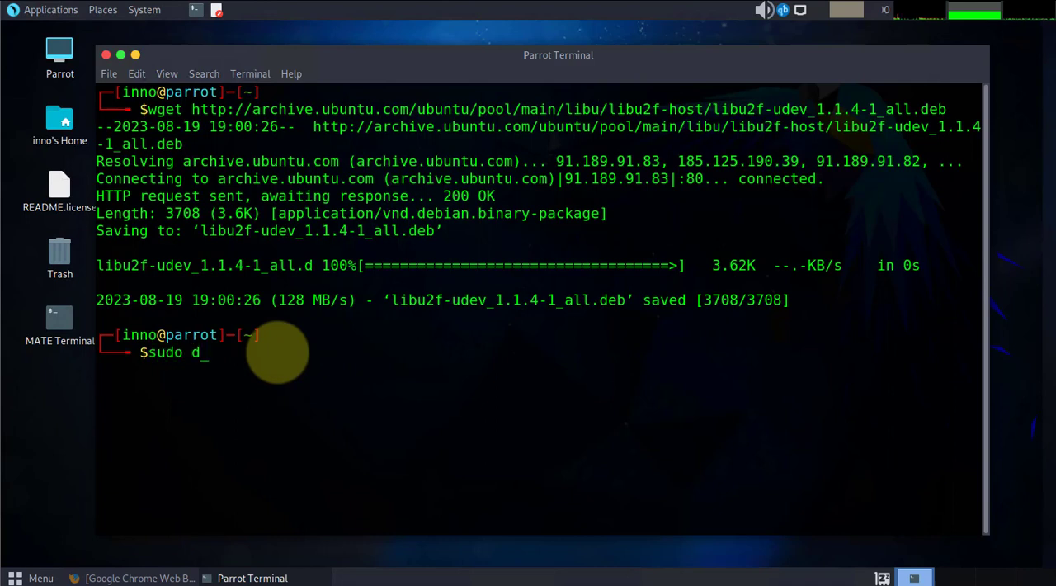
{"action": "type", "text": "pkg -"}
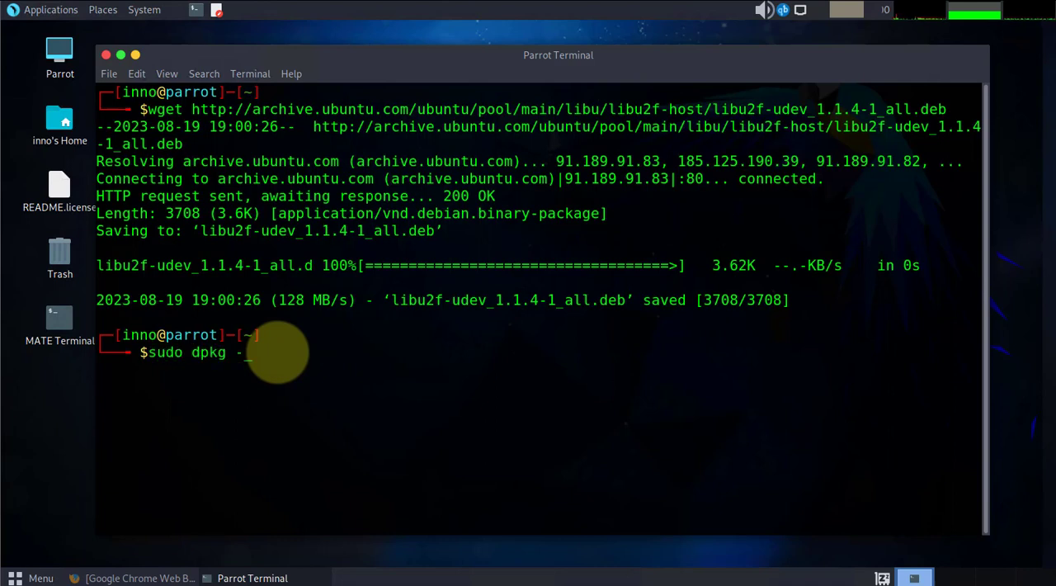
{"action": "type", "text": "i"}
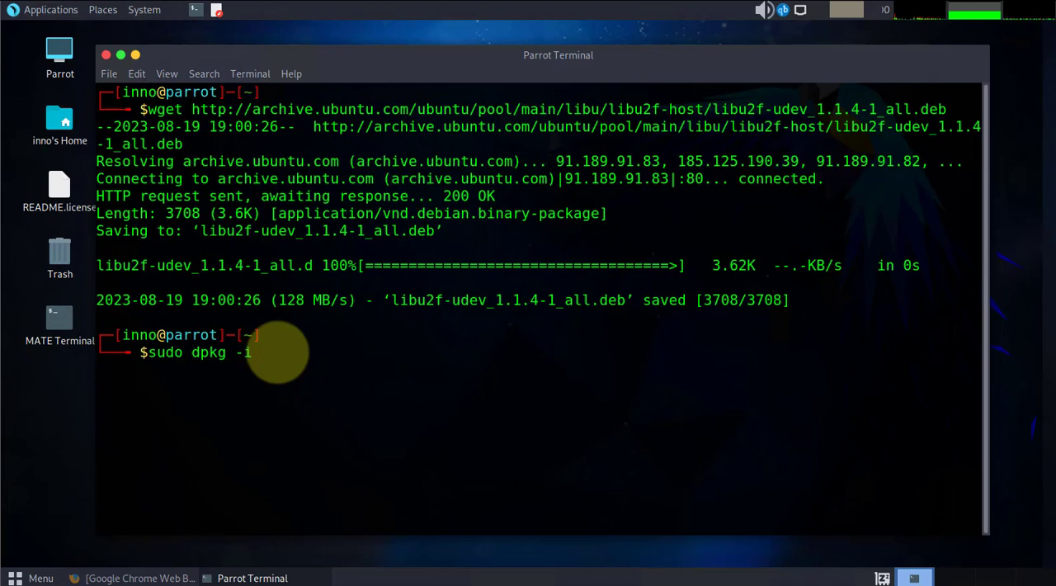
{"action": "type", "text": "libu"}
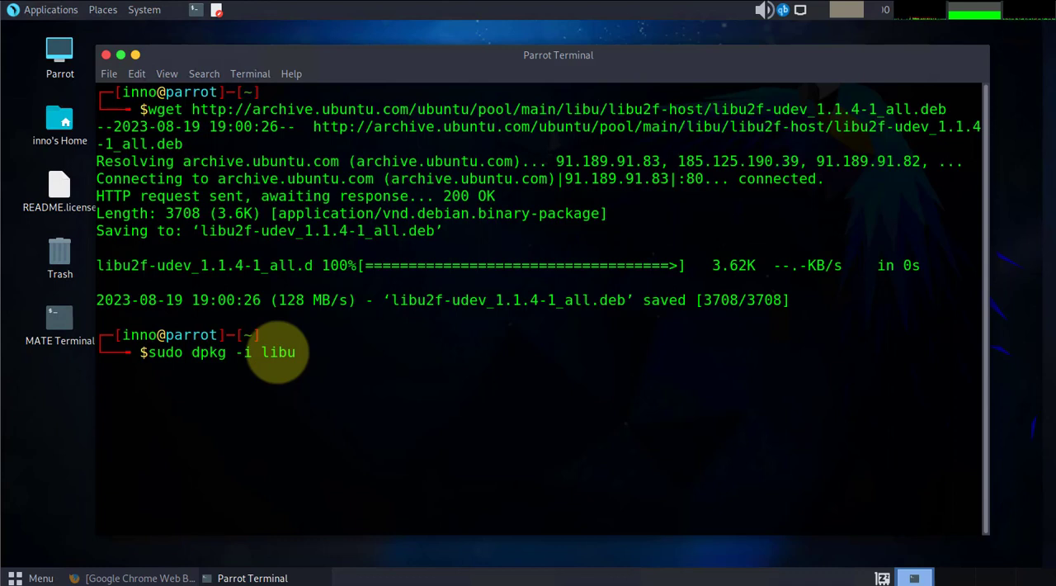
{"action": "type", "text": "2f"}
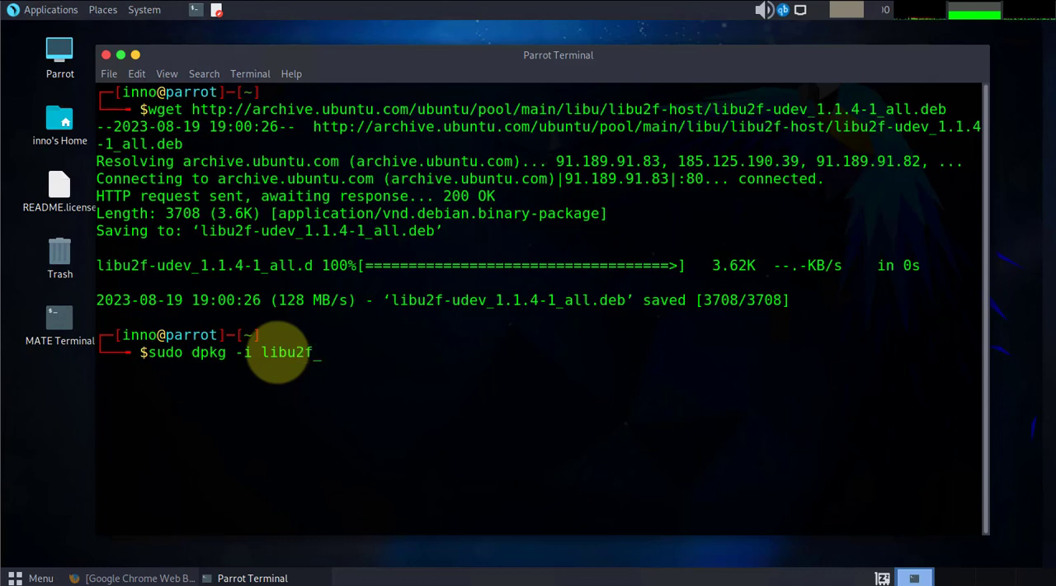
{"action": "type", "text": "udeve"}
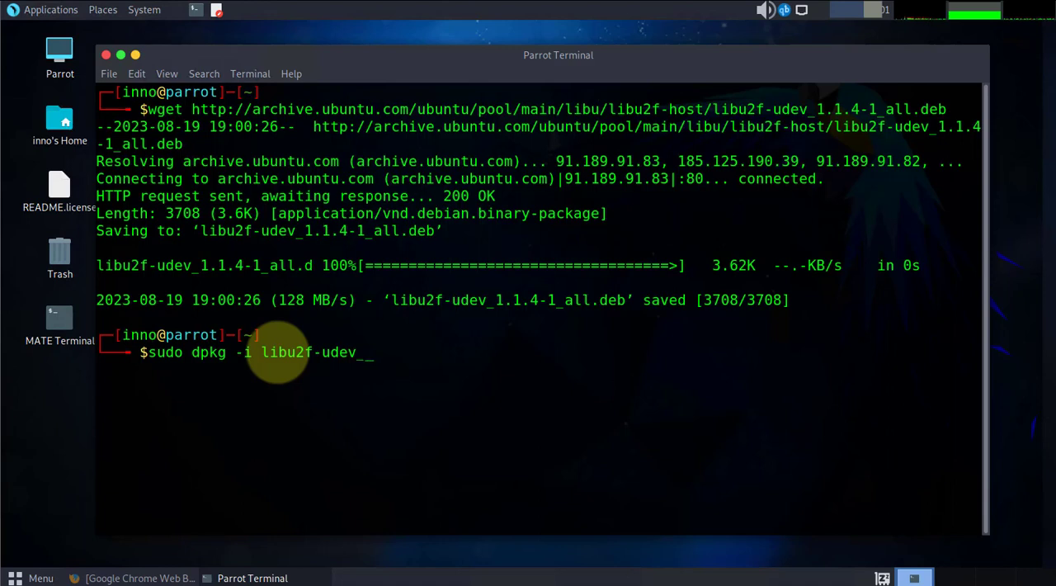
{"action": "type", "text": "1.1.4-1_all.deb"}
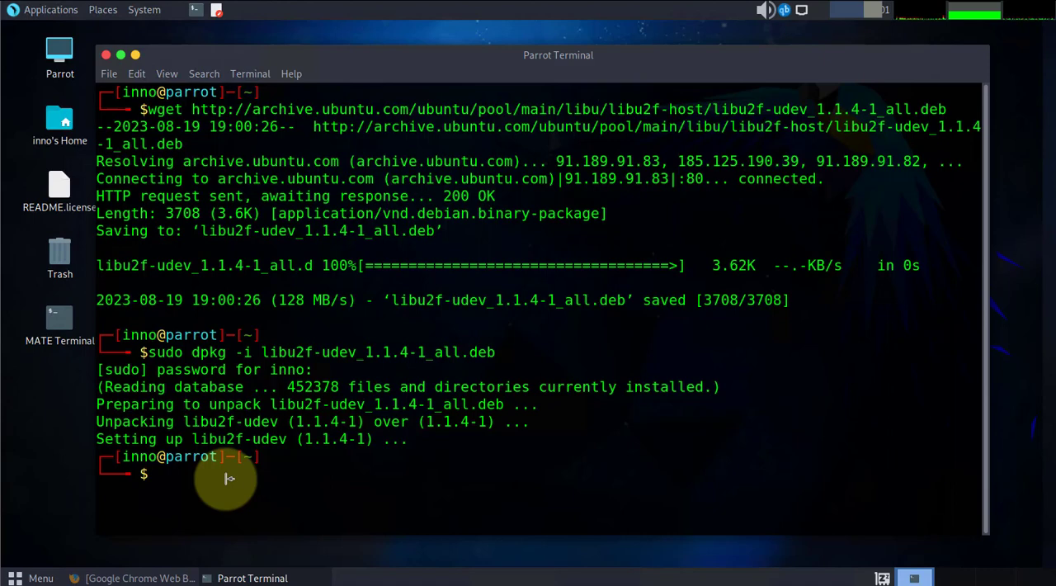
{"action": "type", "text": "l"}
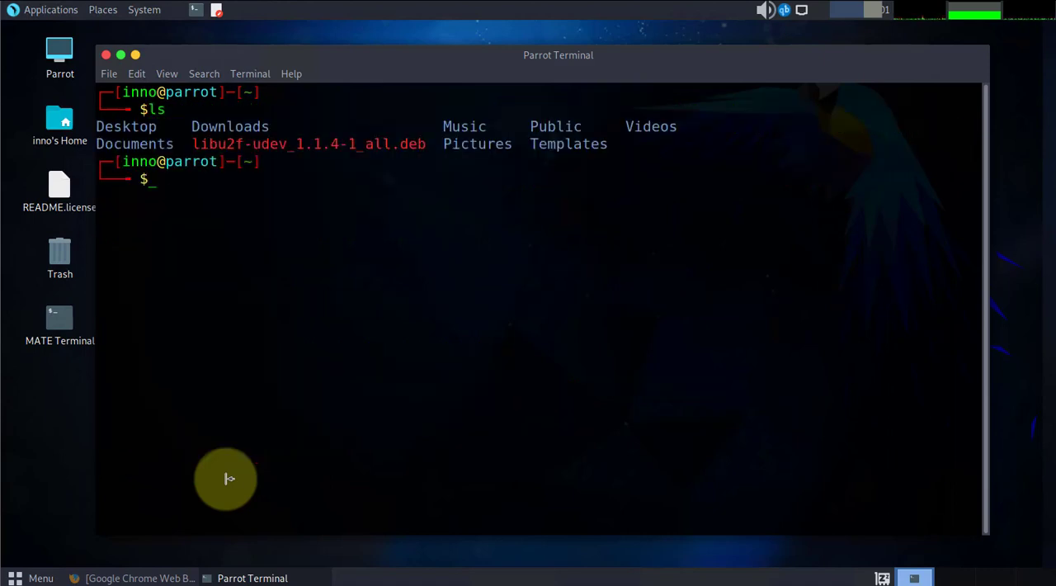
Step: Change to Downloads and install google-chrome-stable_current_amd64.deb with sudo dpkg -i
{"action": "type", "text": "cd"}
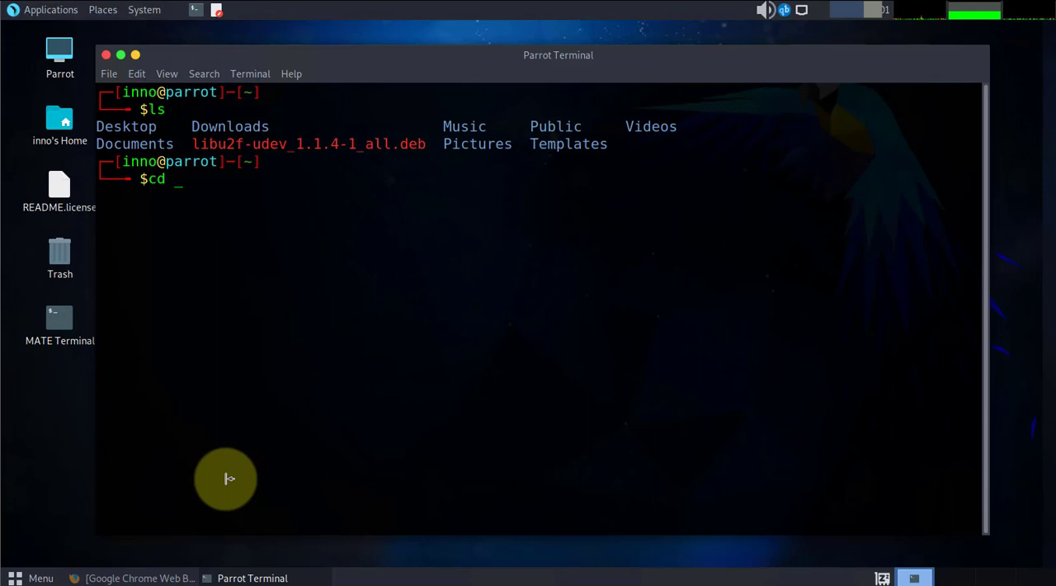
{"action": "type", "text": "Downloads/"}
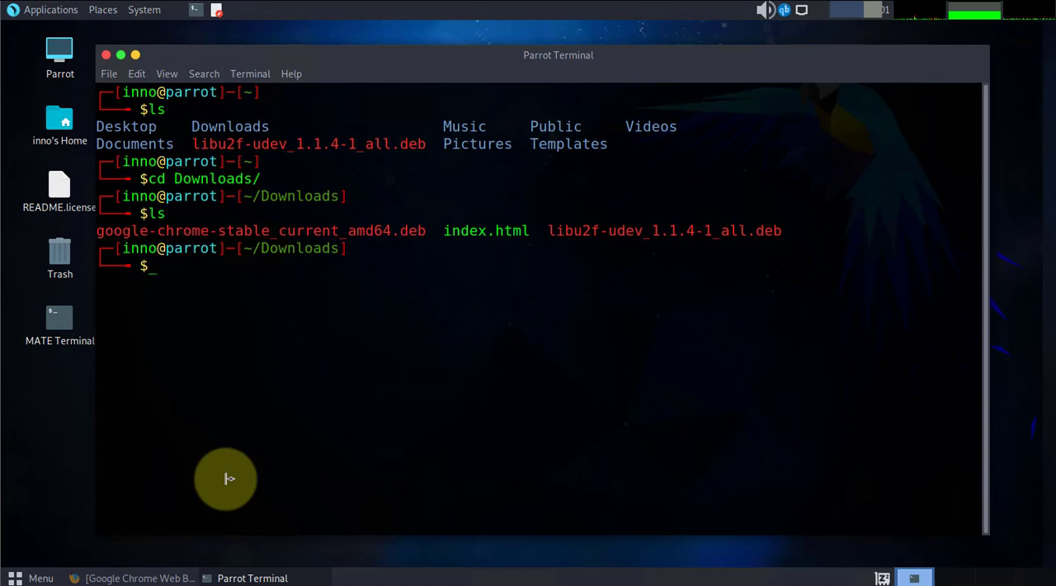
{"action": "type", "text": "sudo"}
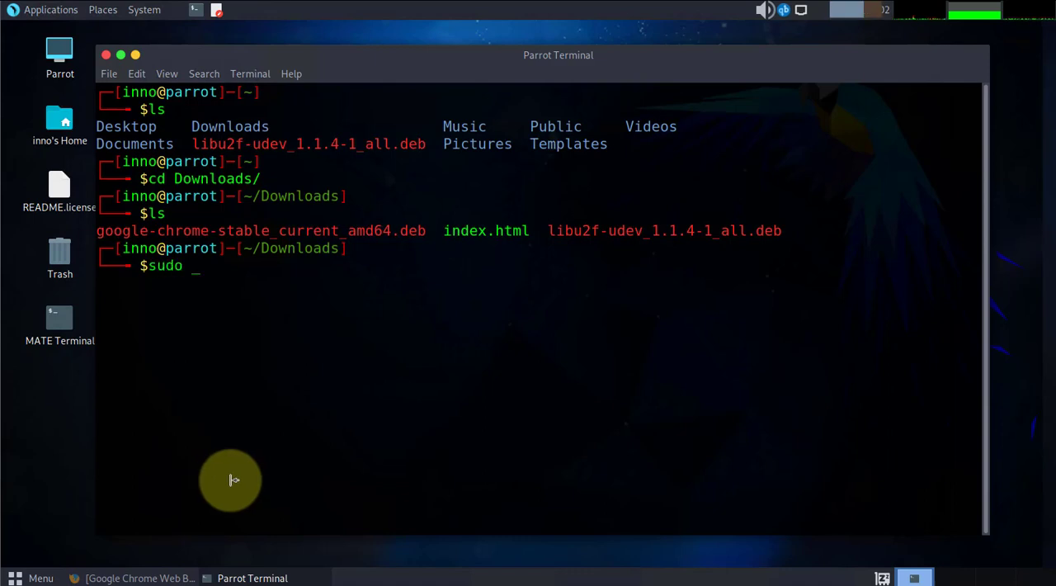
{"action": "type", "text": "dpkg"}
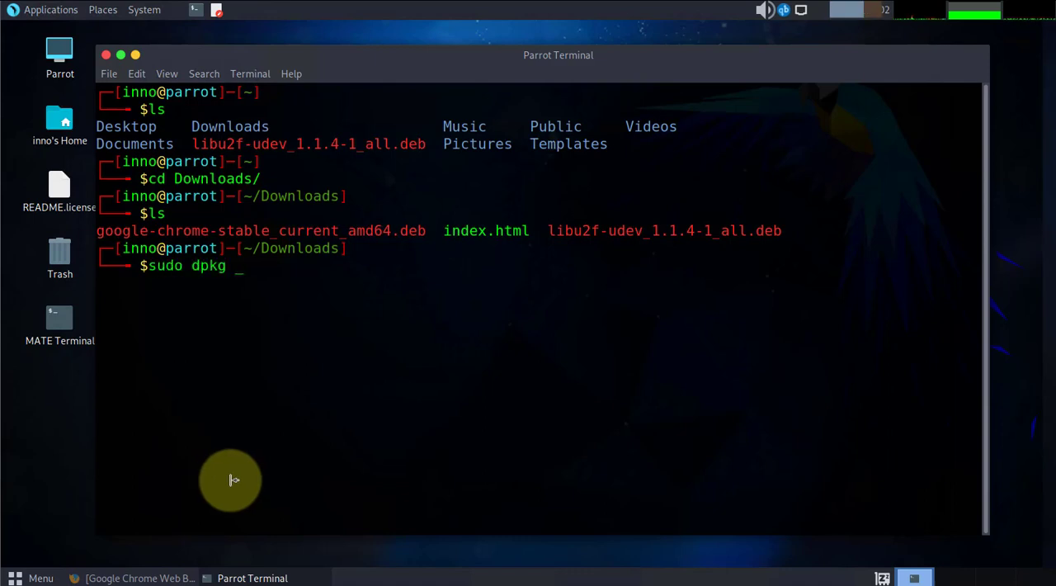
{"action": "type", "text": "-i"}
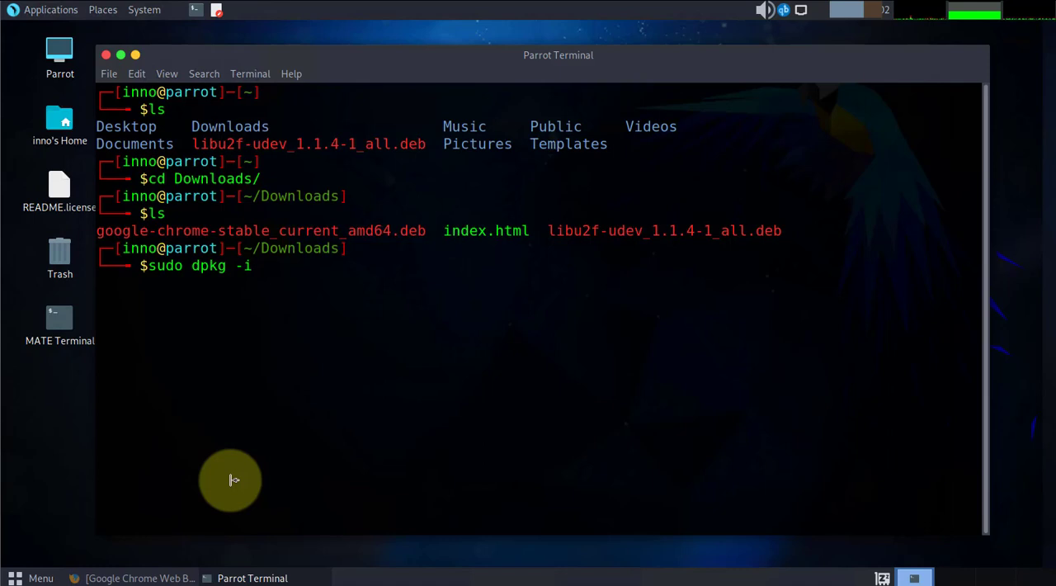
{"action": "type", "text": "goog"}
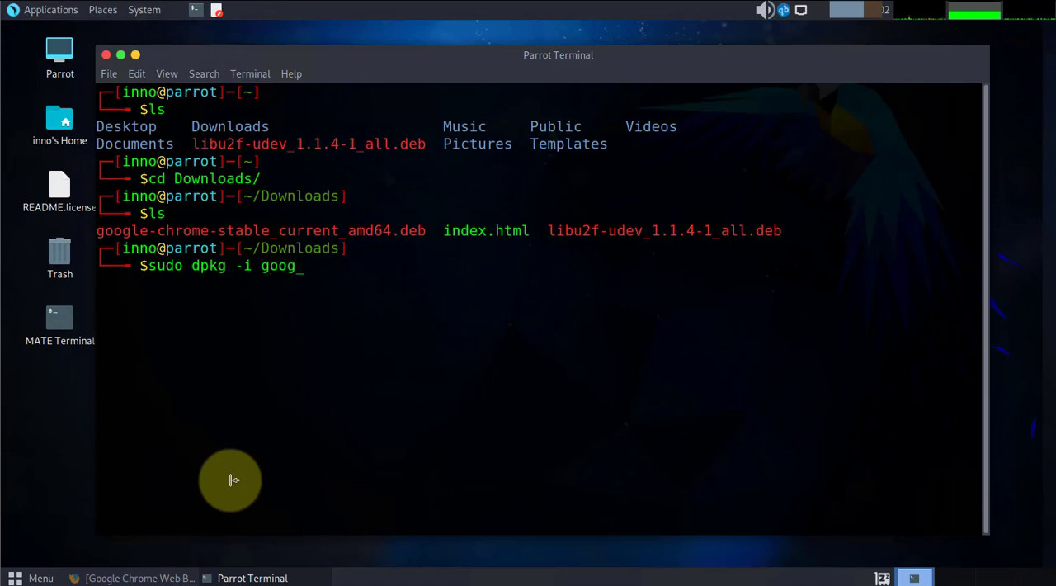
{"action": "key", "text": "Tab"}
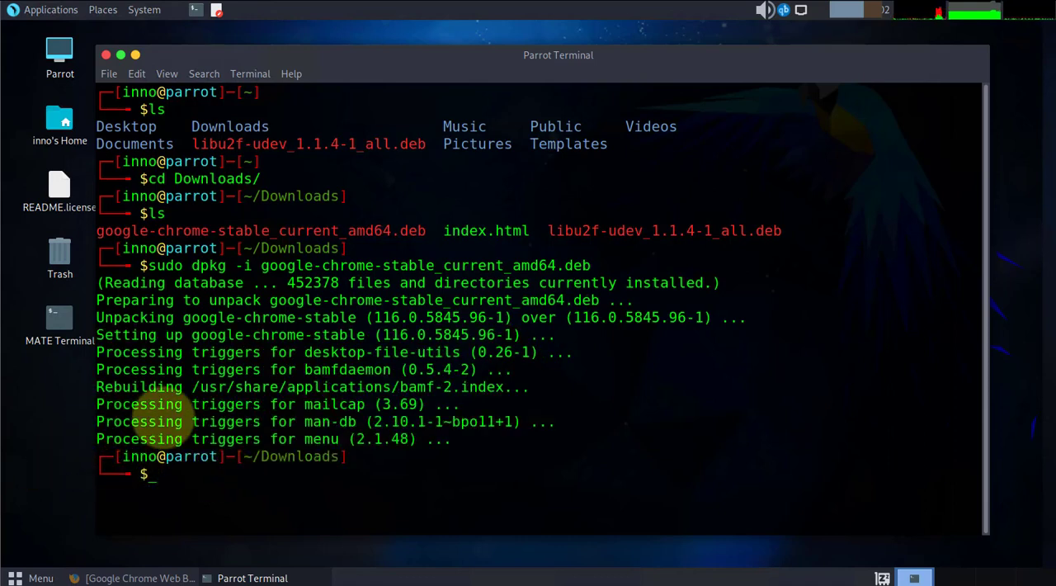
{"action": "mouse_move", "coordinate": [266, 469]}
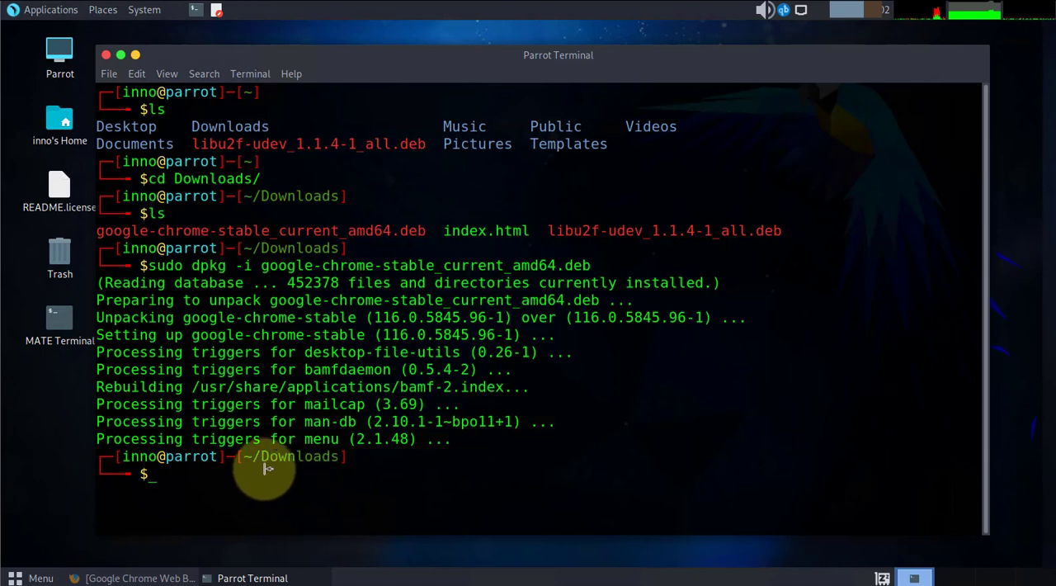
{"action": "mouse_move", "coordinate": [21, 64]}
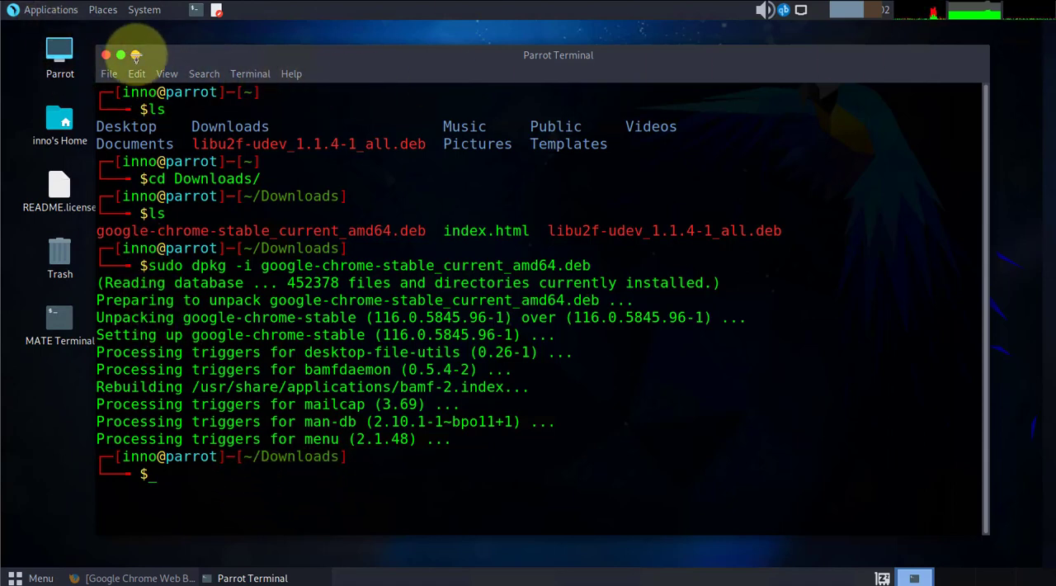
Step: Add the Google Chrome launcher from Applications > Internet to the panel
{"action": "left_click", "coordinate": [51, 9]}
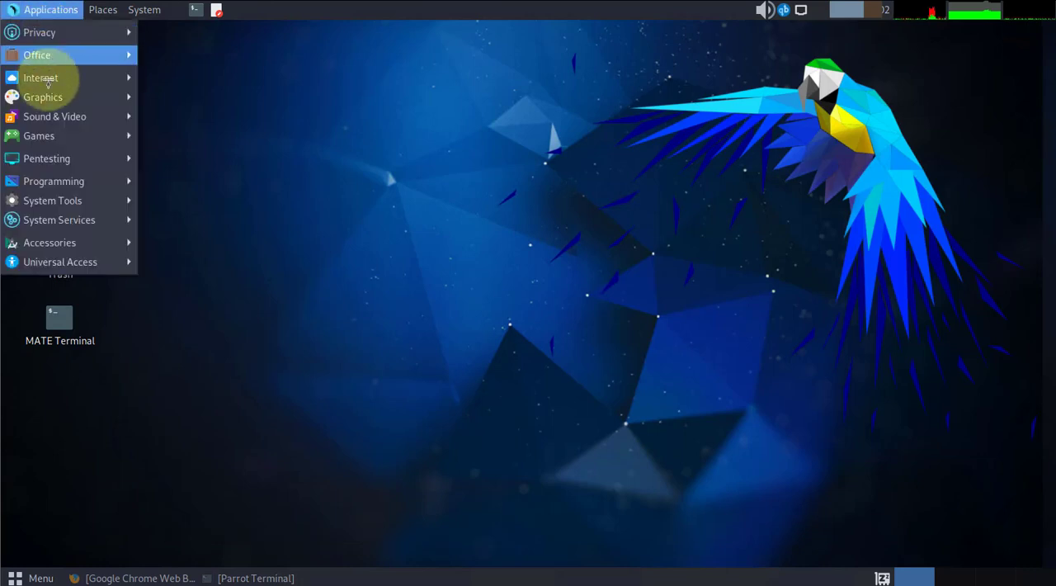
{"action": "mouse_move", "coordinate": [40, 77]}
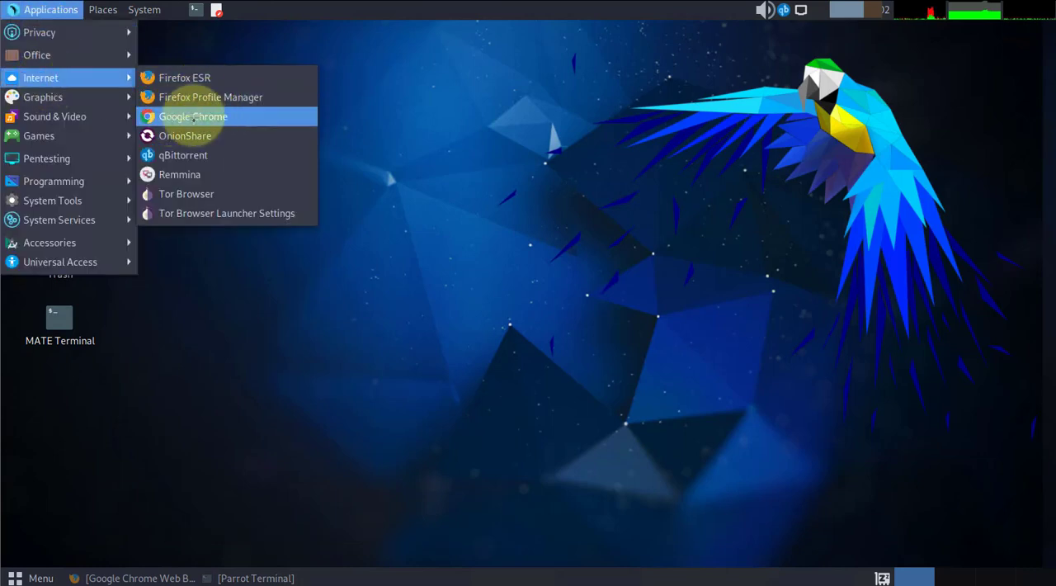
{"action": "right_click", "coordinate": [192, 116]}
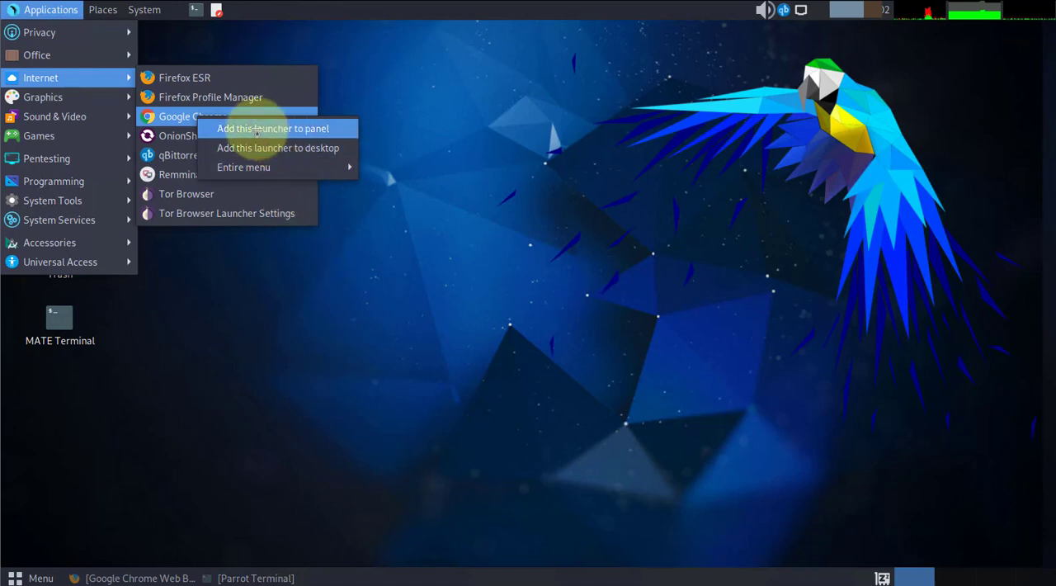
{"action": "left_click", "coordinate": [144, 9]}
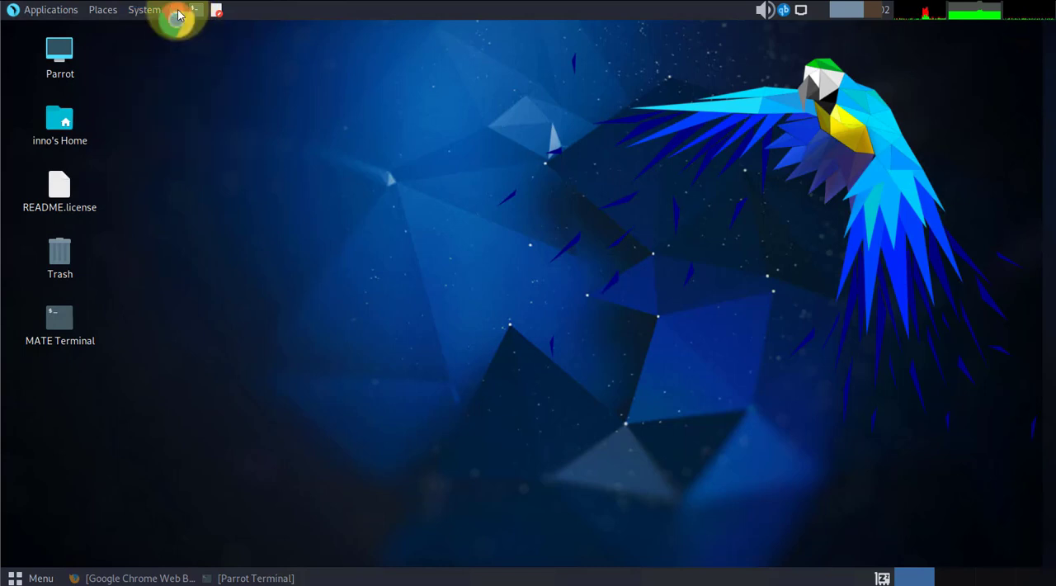
Step: Start Chrome from its panel launcher and open the YouTube shortcut on the New Tab page
{"action": "left_click", "coordinate": [176, 10]}
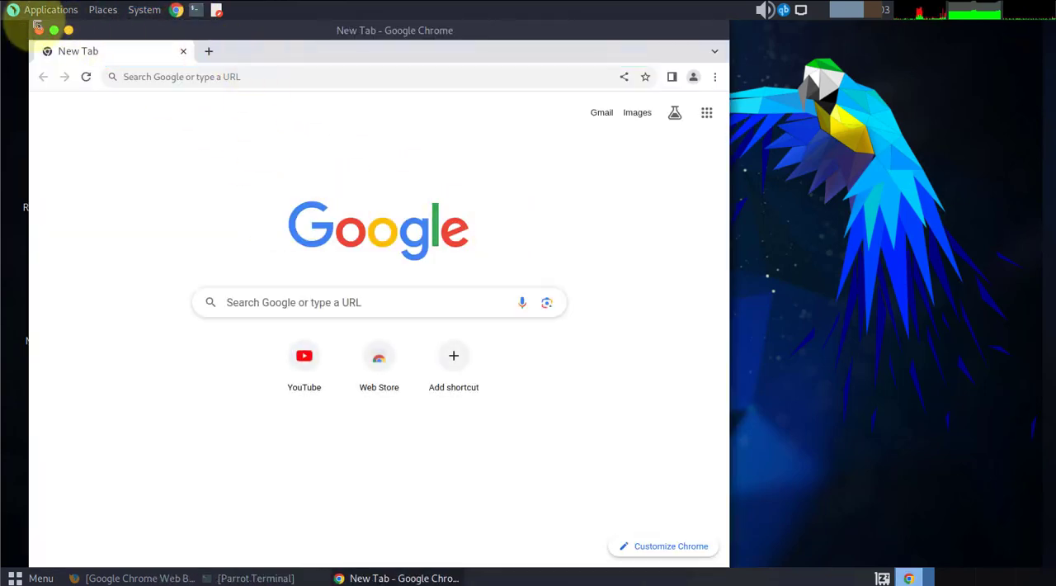
{"action": "left_click", "coordinate": [304, 356]}
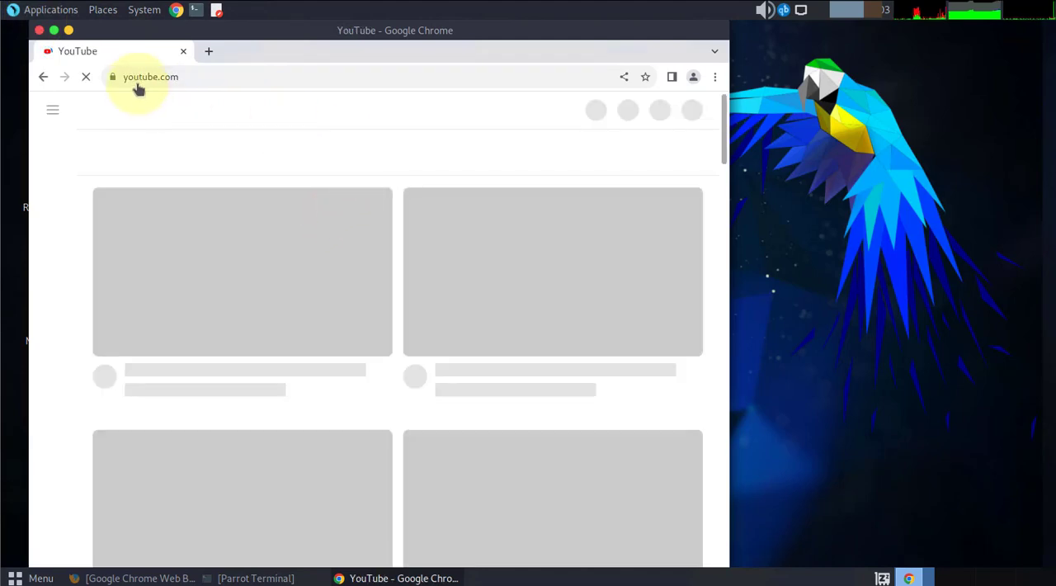